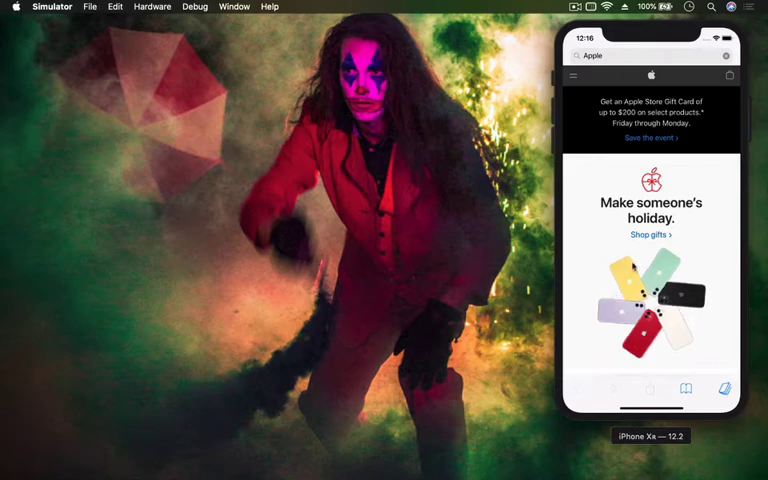
Open the iPhone 11 buy page, choose no trade-in, then return to Apple's home page.
scroll("down", 3)
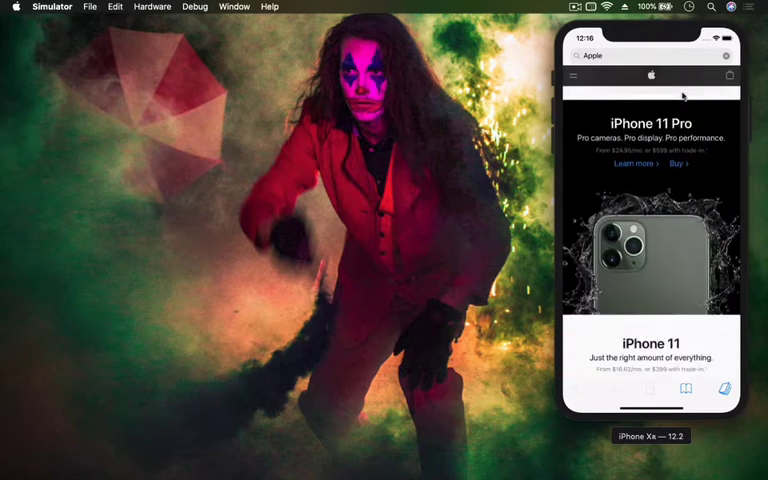
scroll("down", 3)
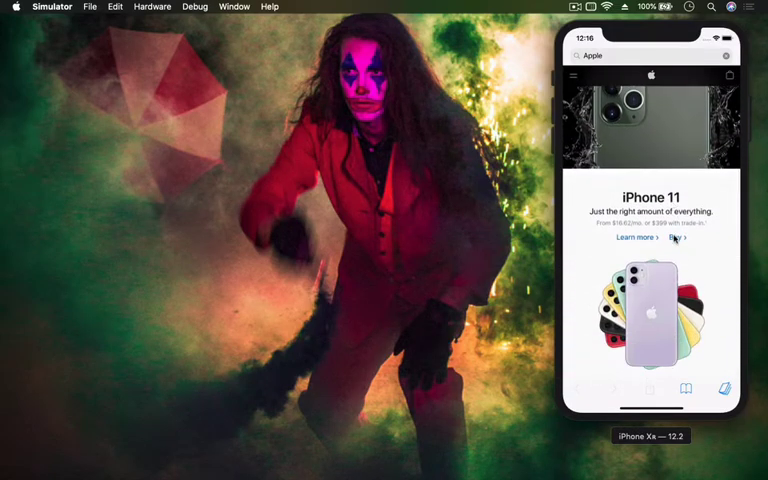
left_click(679, 239)
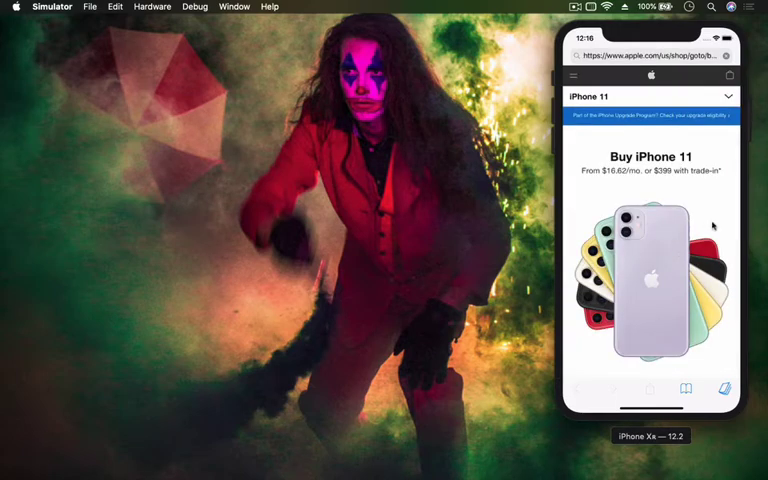
scroll("down", 3)
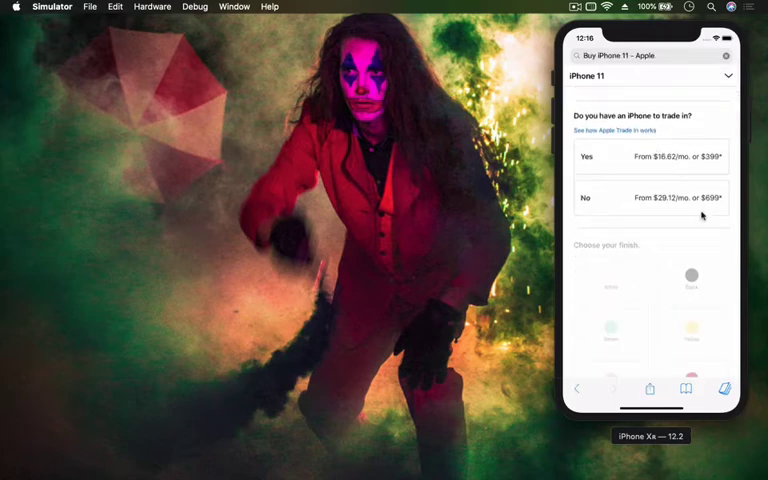
left_click(651, 160)
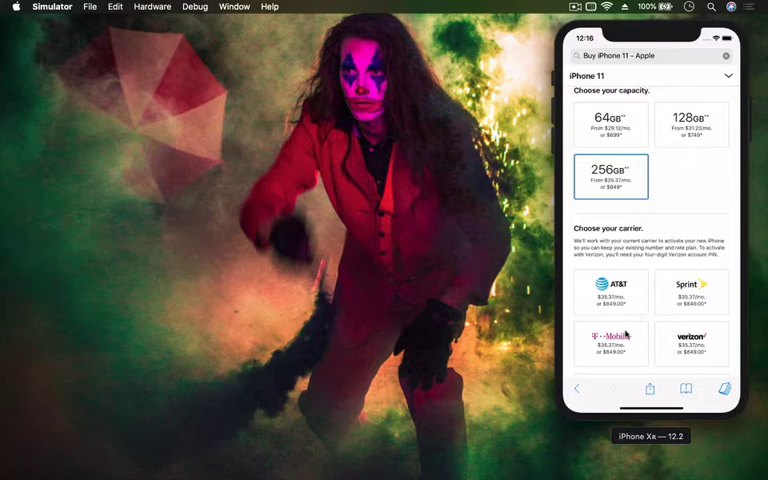
scroll("down", 3)
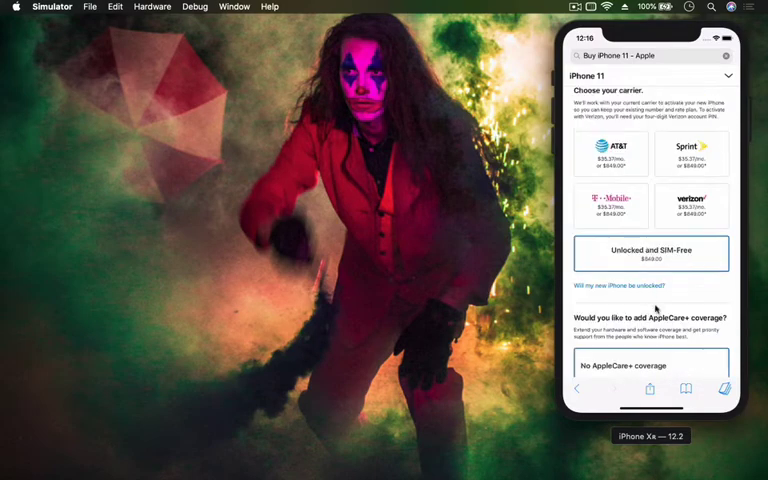
scroll("down", 3)
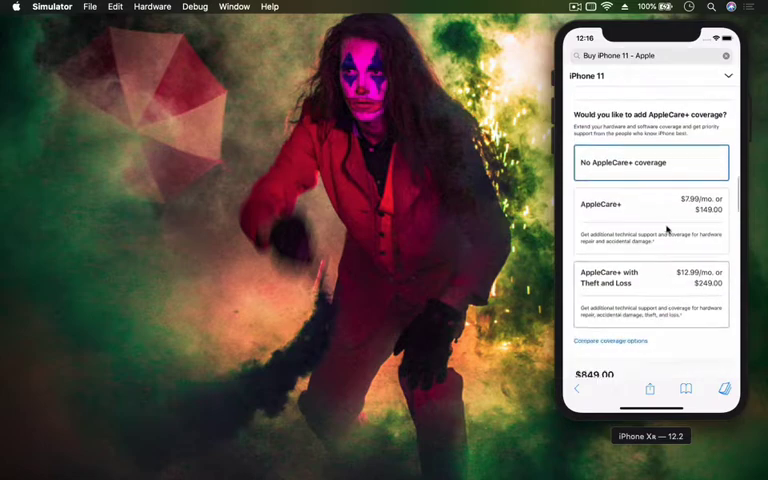
scroll("down", 3)
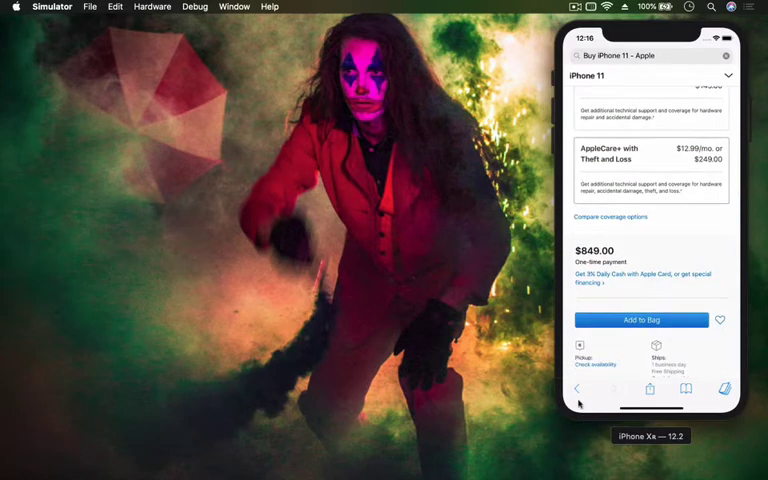
left_click(581, 392)
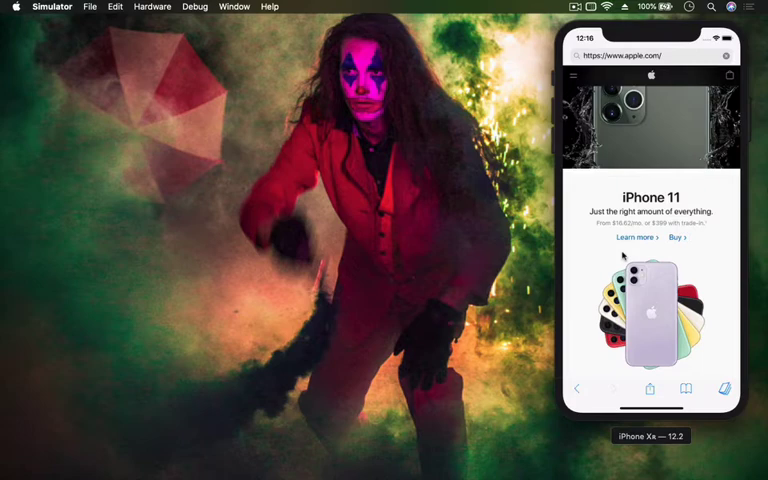
Go to google.com, search the o2tvseries suggestion and open the O2TvSeries site.
left_click(650, 54)
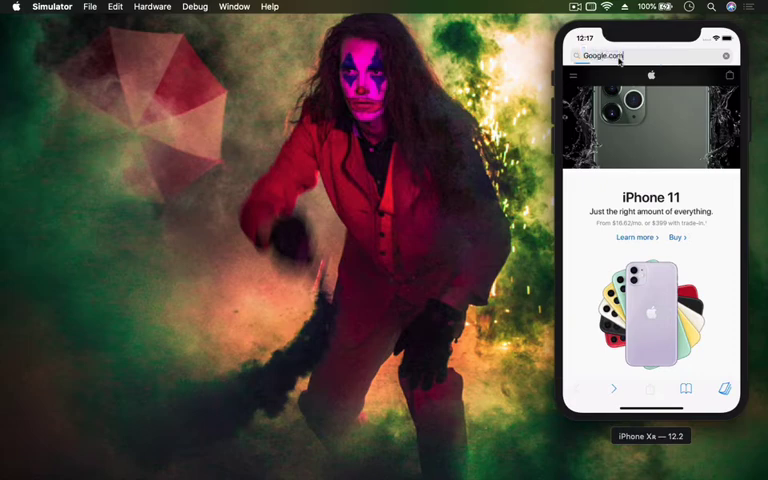
type("http://google.com")
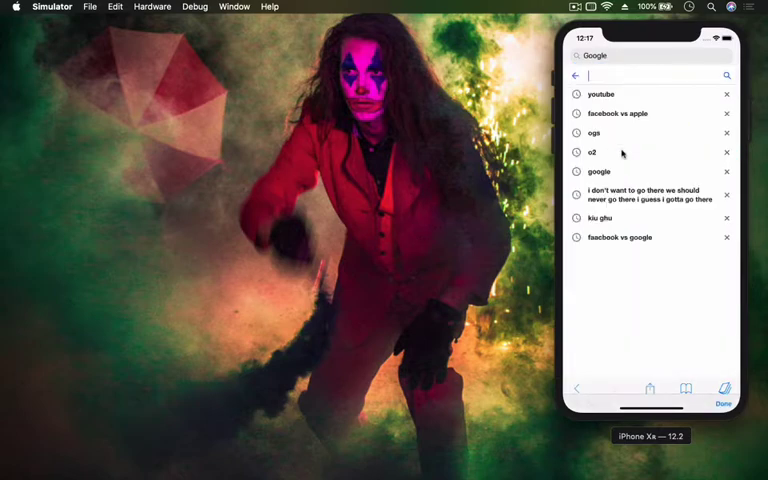
type("o2")
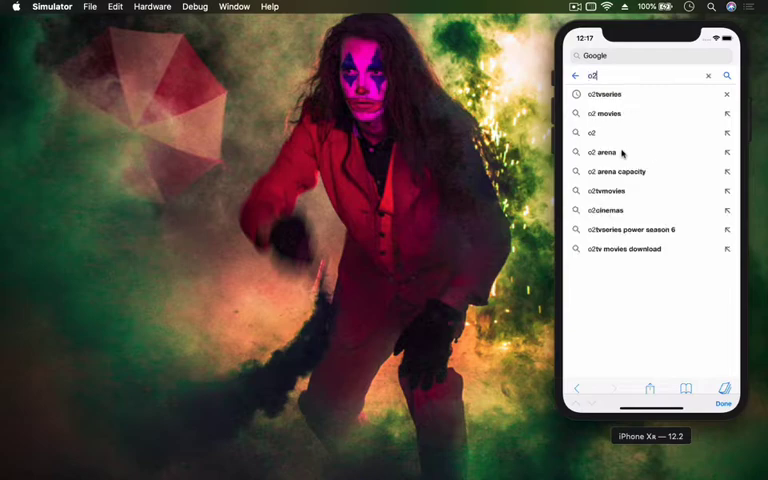
left_click(608, 96)
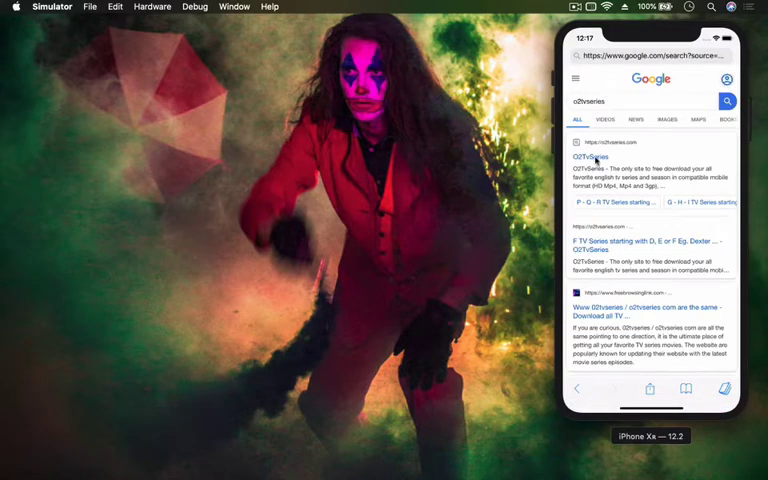
left_click(583, 158)
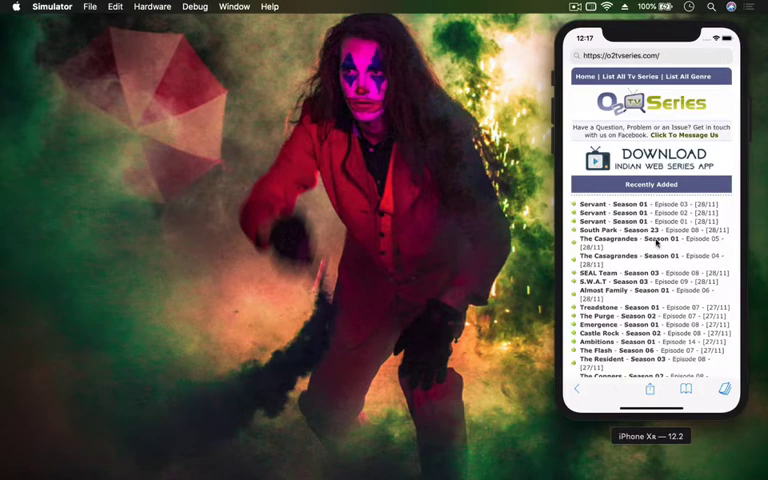
scroll("down", 3)
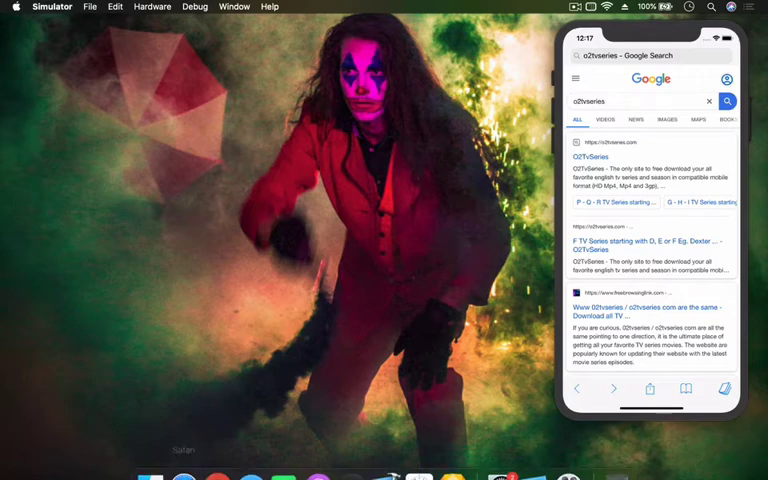
left_click(408, 456)
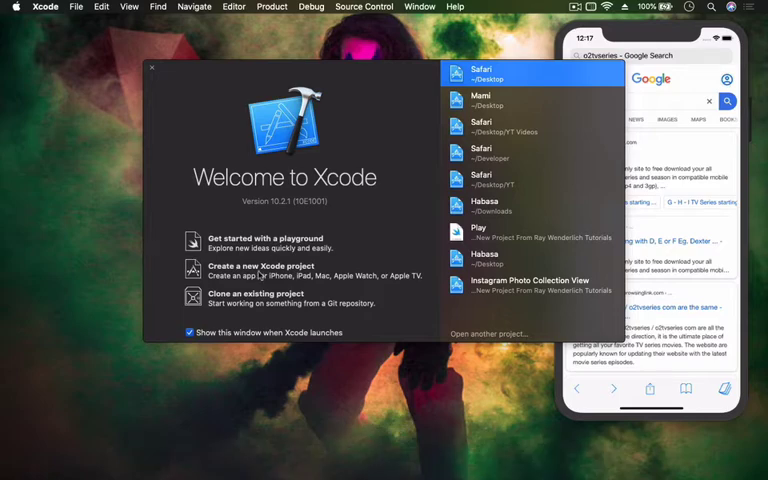
Create a Single View App named Safari in YT Videos, replacing the existing folder.
left_click(263, 264)
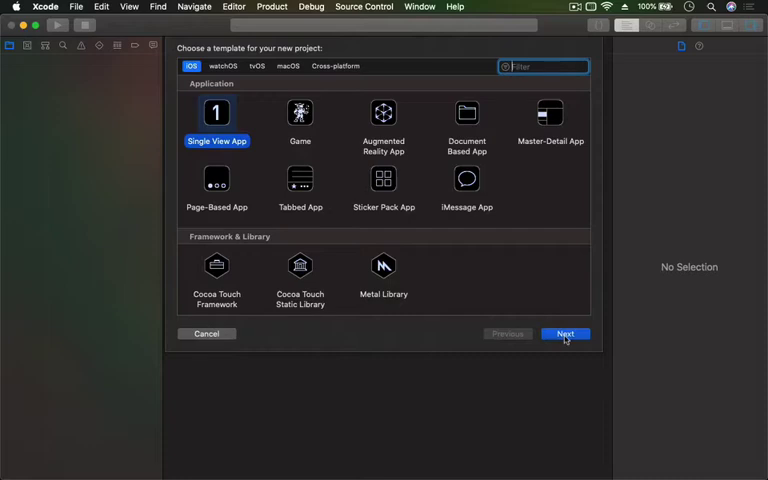
left_click(565, 333)
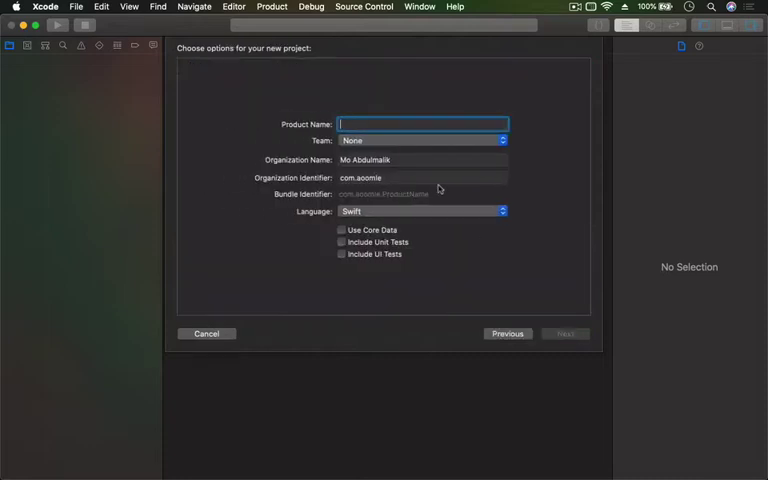
type("Safa")
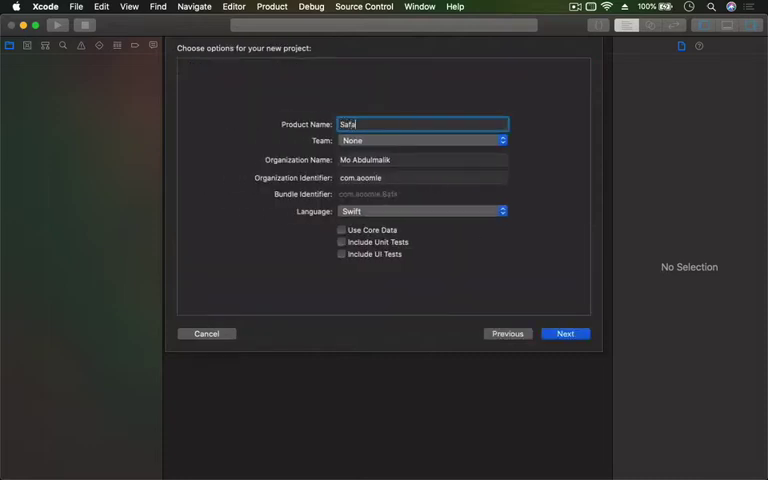
type("ri")
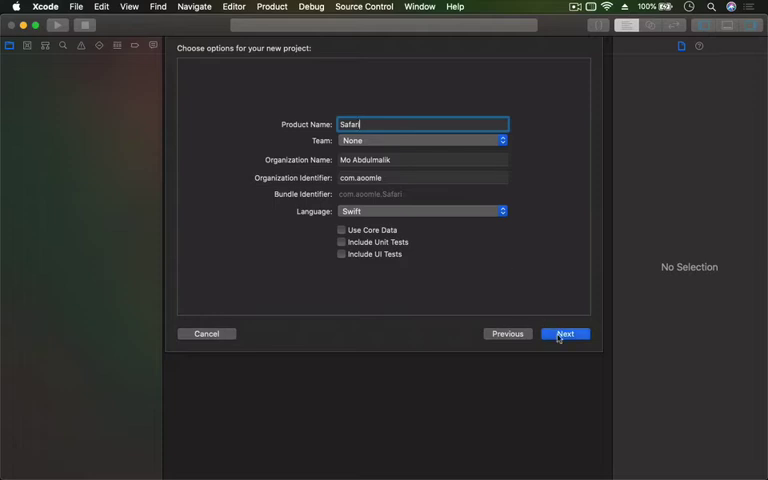
left_click(565, 333)
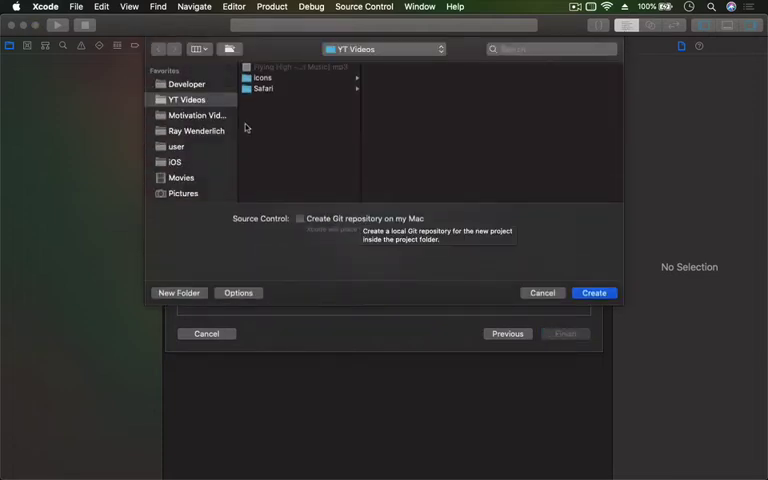
left_click(594, 293)
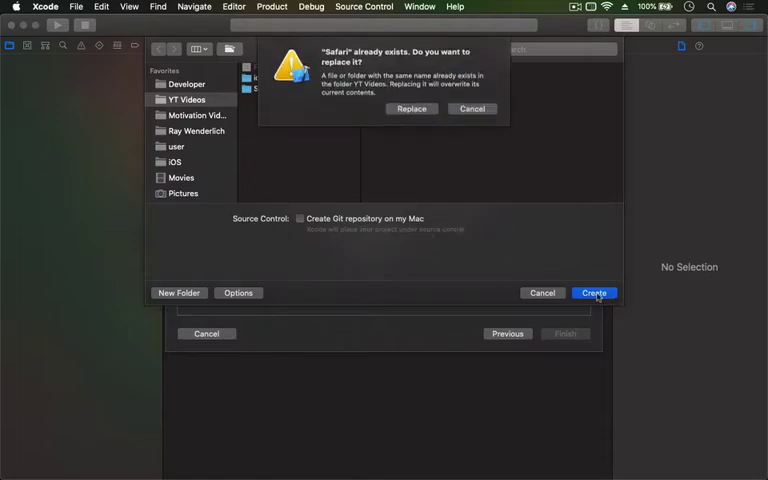
left_click(411, 108)
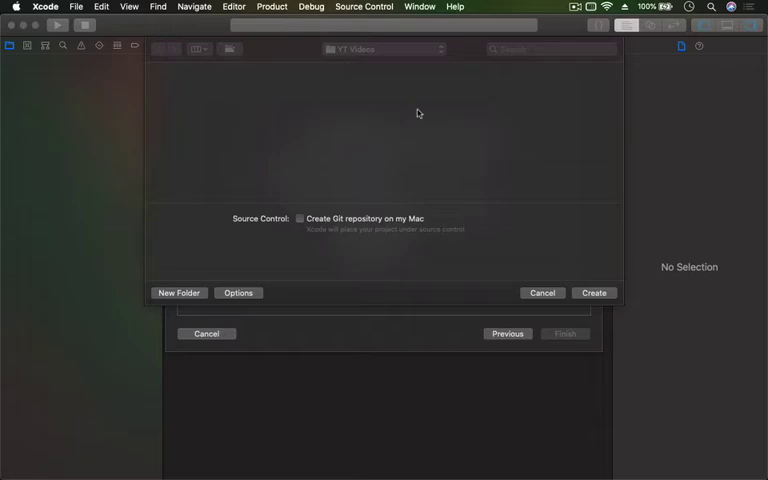
mouse_move(481, 247)
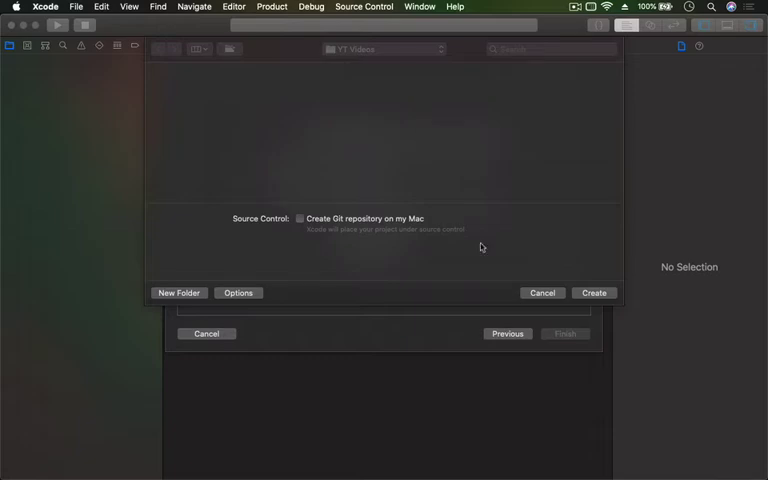
left_click(594, 292)
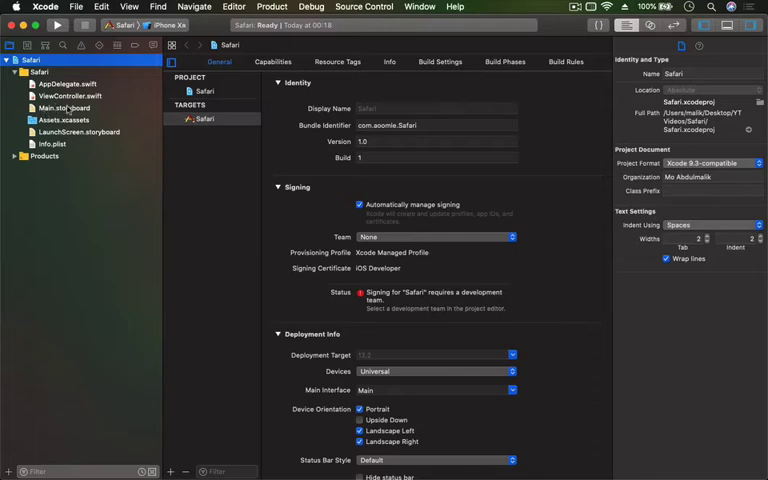
Add a search bar at the top of Main.storyboard's view and search the library for 'progr'.
left_click(62, 107)
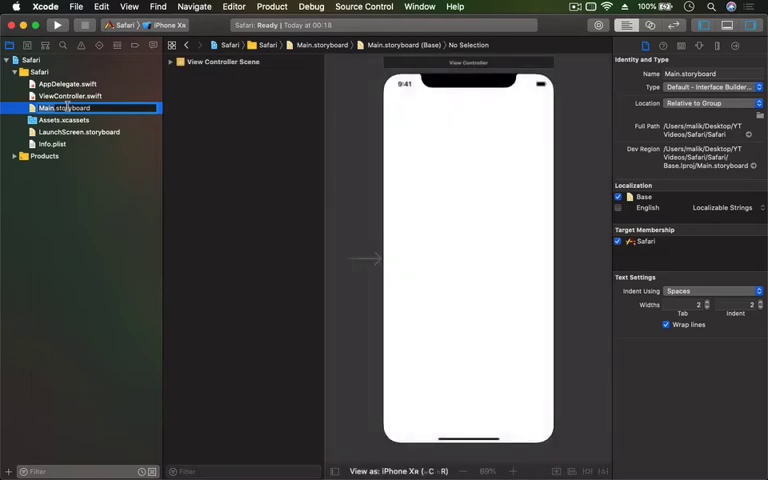
mouse_move(578, 128)
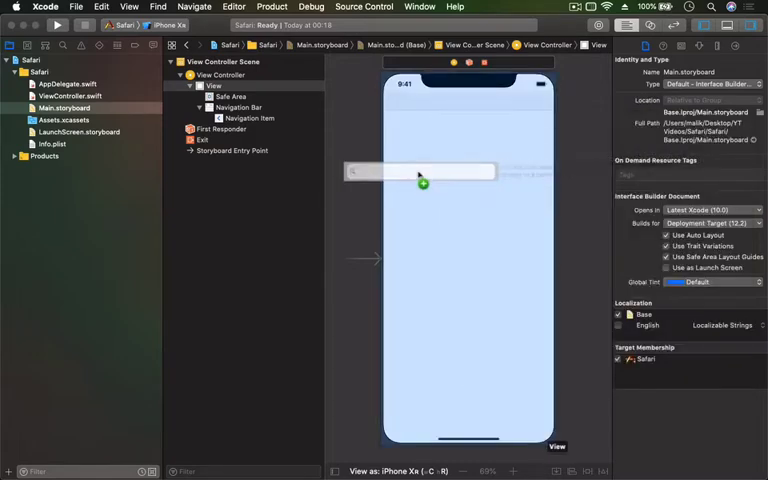
left_click_drag(420, 172, 468, 135)
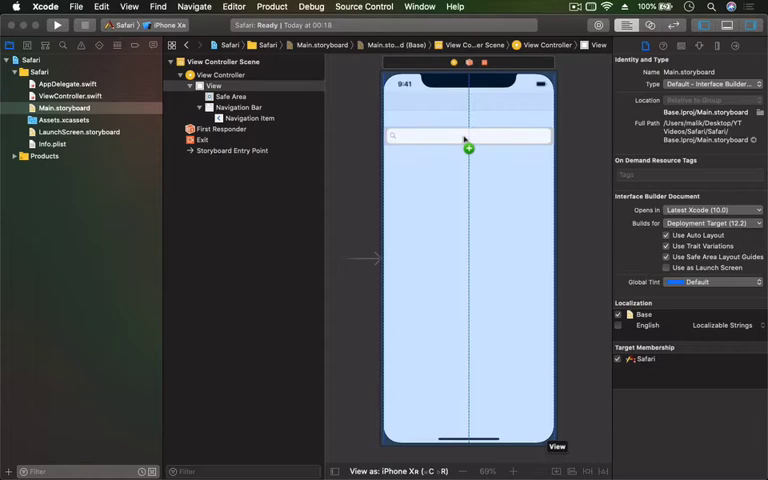
left_click_drag(468, 136, 468, 100)
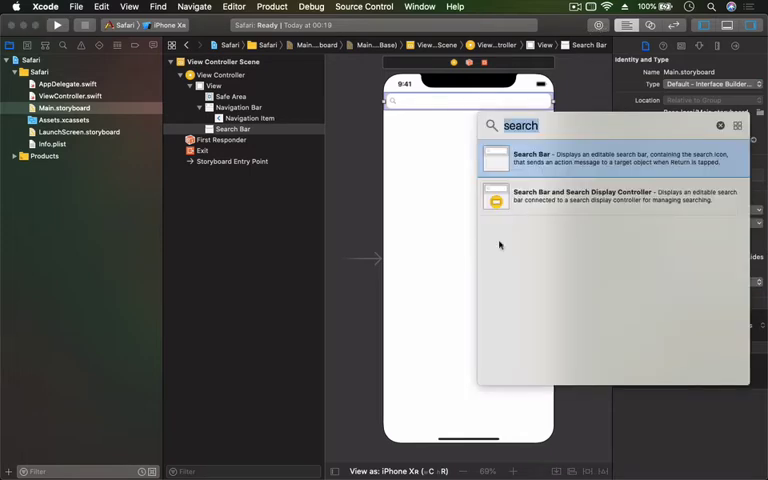
type("prog")
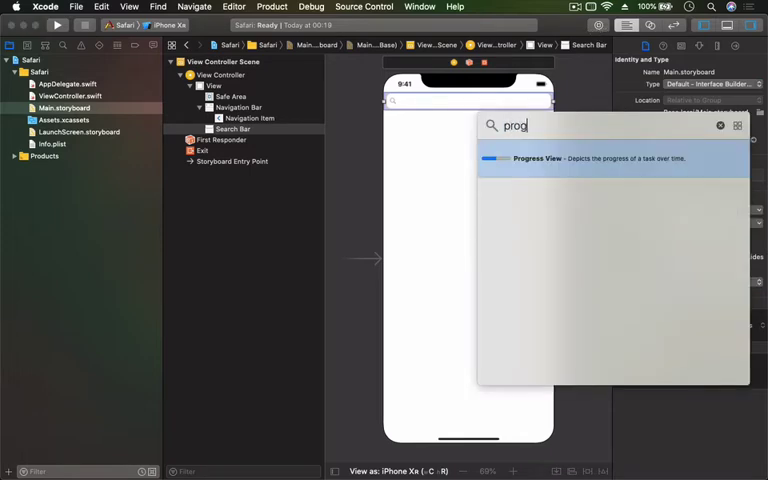
type("r")
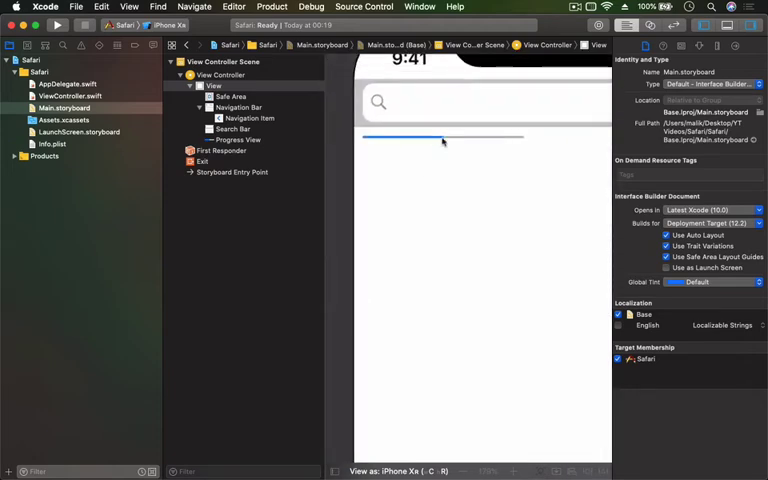
left_click(441, 137)
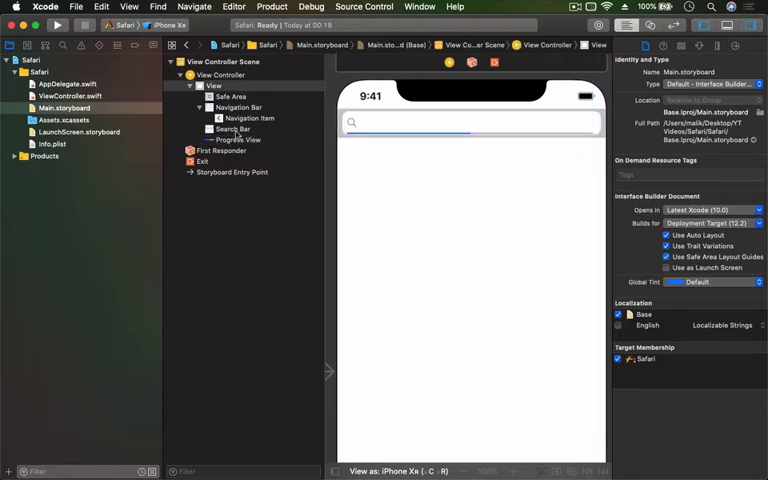
left_click(232, 129)
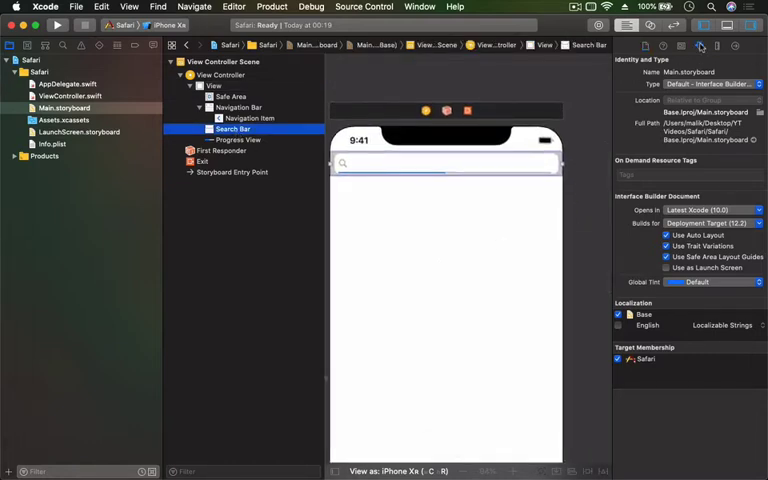
Set the search bar to Minimal style with placeholder 'Search or enter website name'.
left_click(703, 53)
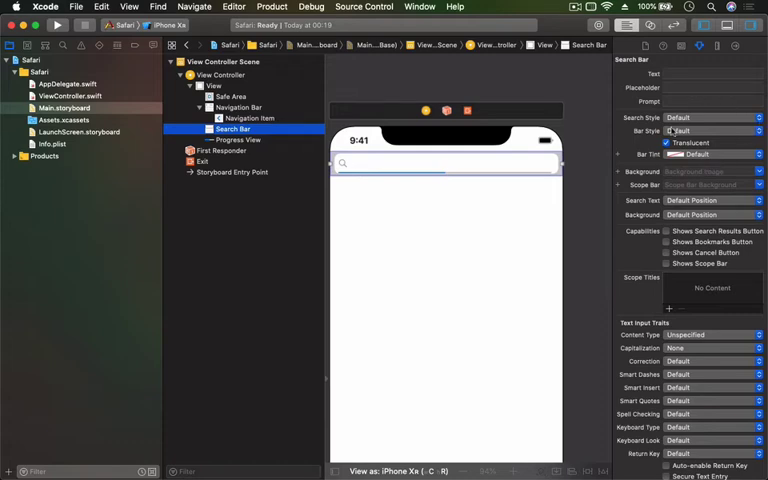
left_click(712, 118)
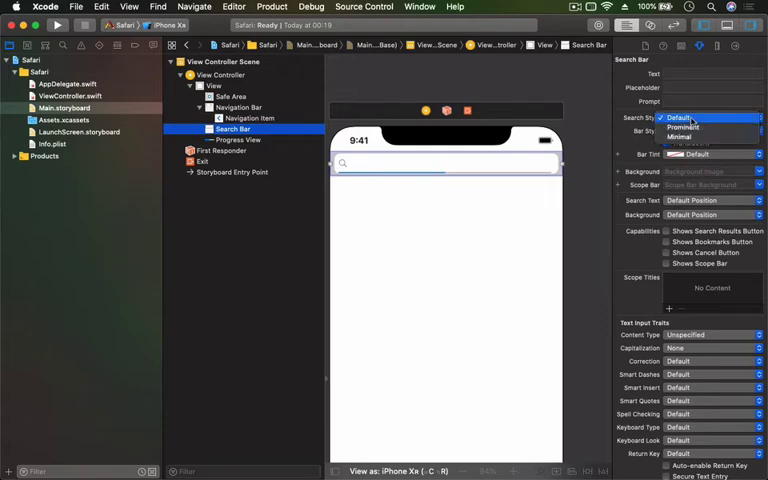
mouse_move(680, 137)
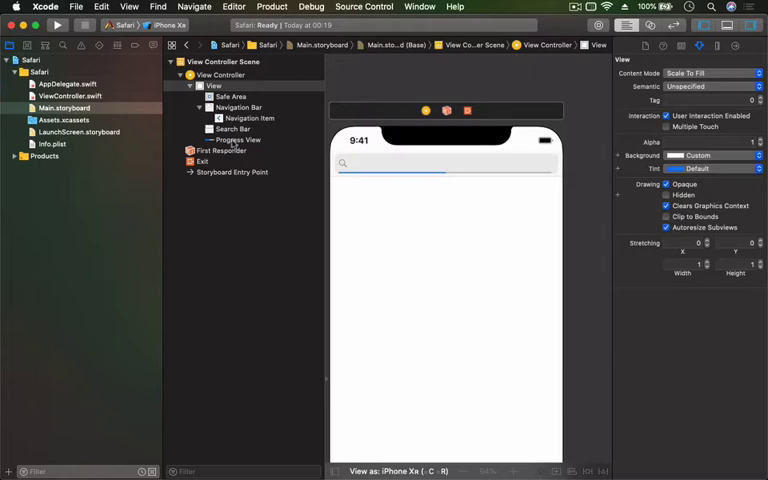
left_click(233, 140)
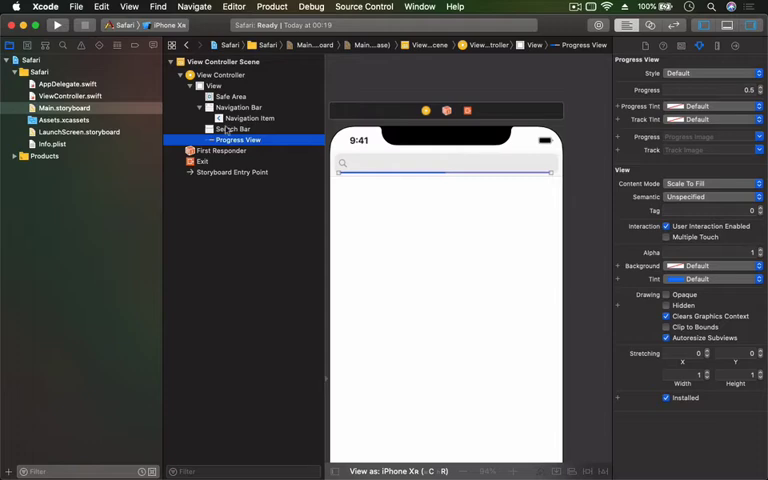
left_click(232, 129)
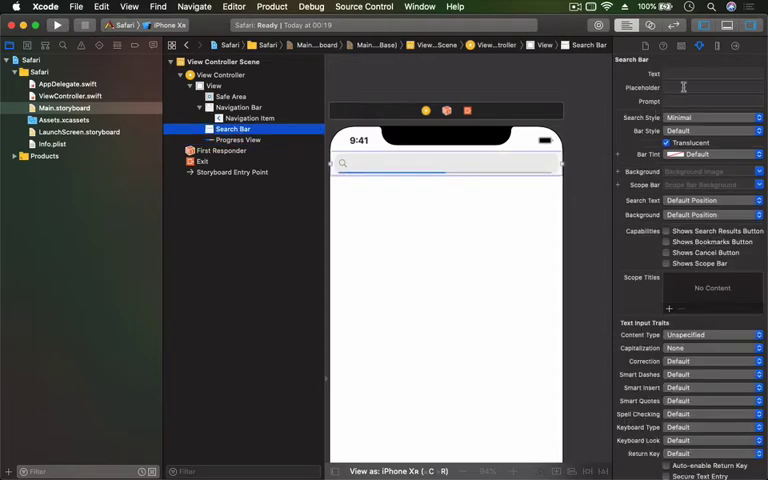
left_click(712, 89)
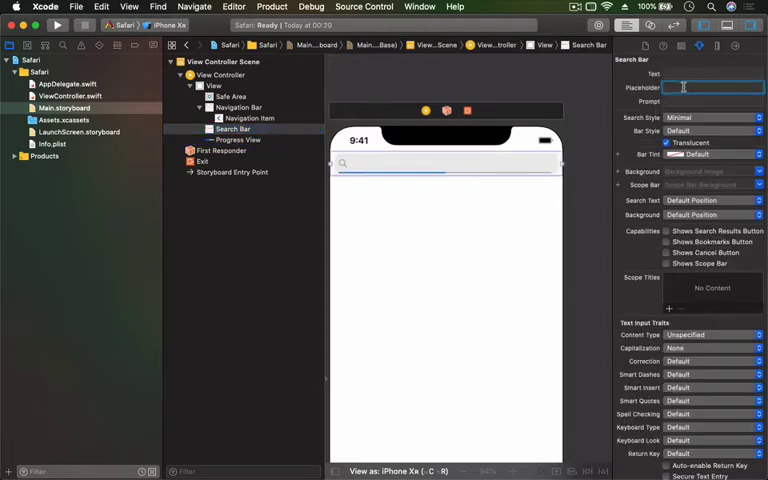
type("Search or enter website")
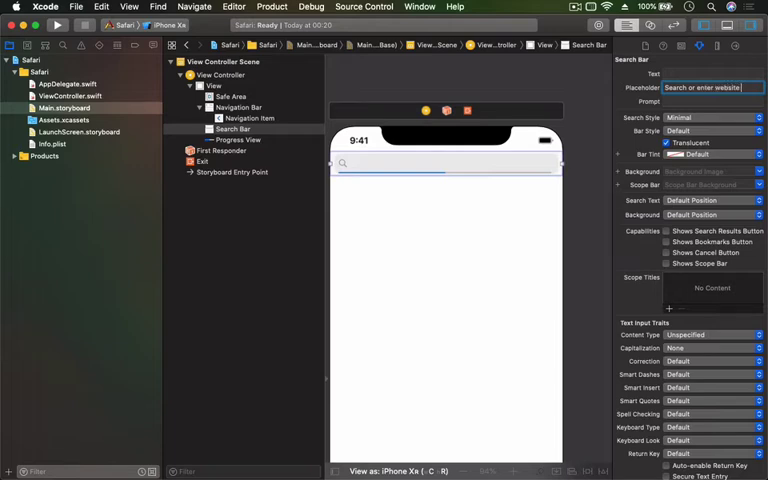
type("Search or enter website name")
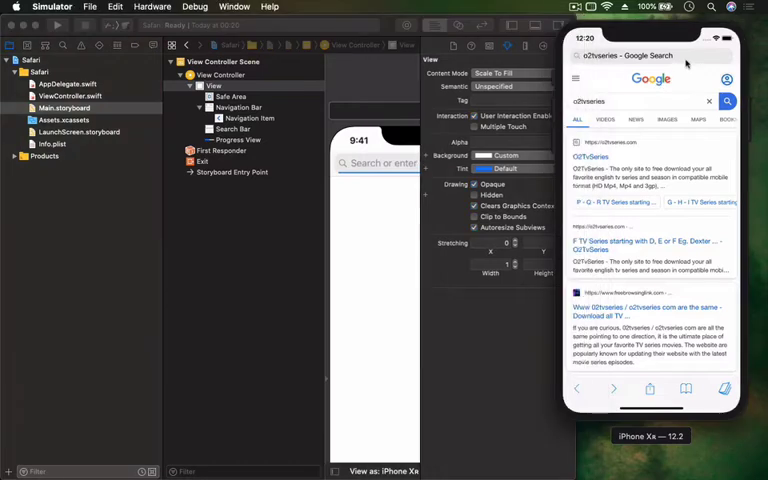
Navigate the simulator's Safari from the o2tvseries results back to Google's home page.
left_click(643, 56)
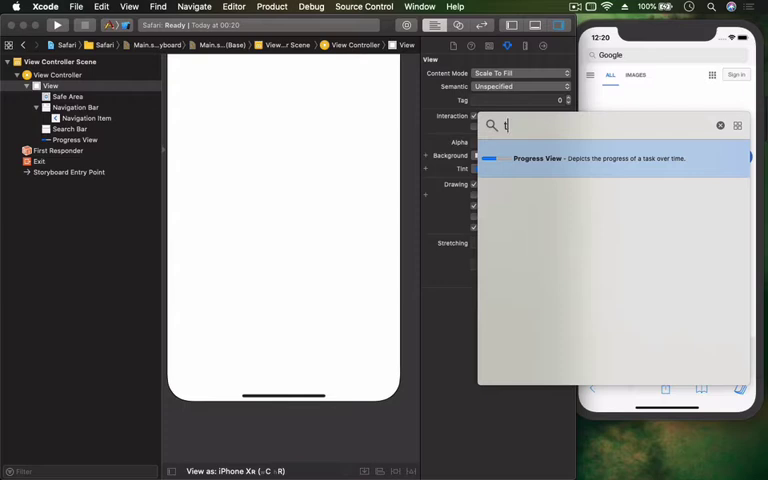
Add a bottom toolbar with bar button items separated by flexible spaces.
type("toolbar")
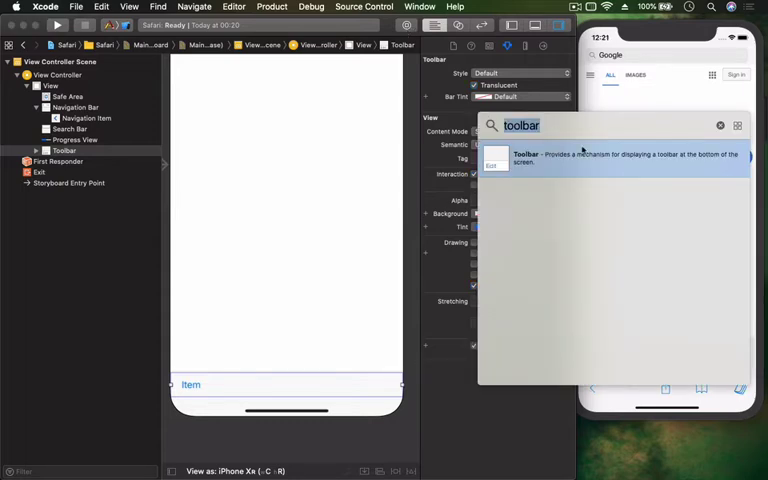
type("bar butto")
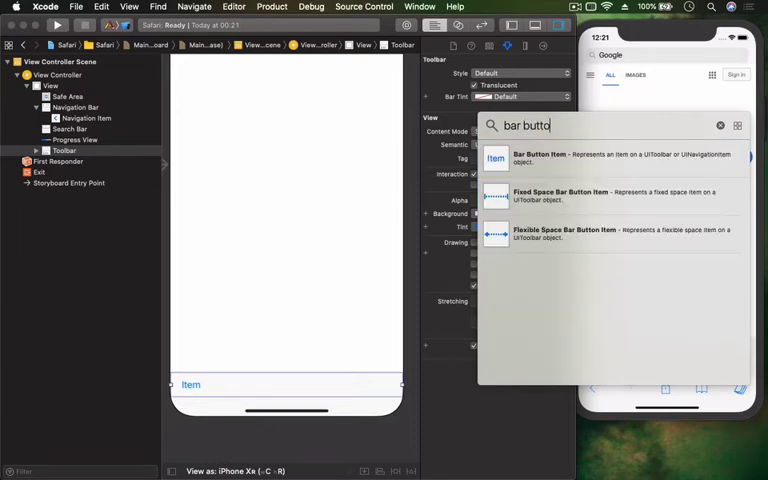
left_click_drag(495, 160, 250, 337)
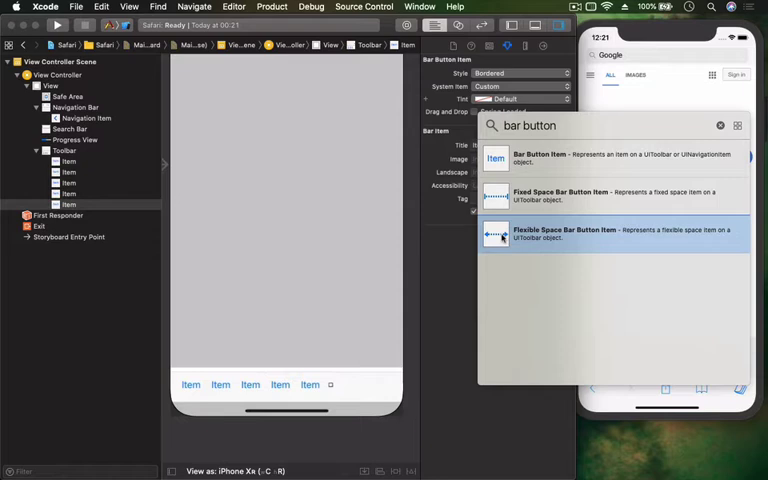
left_click_drag(495, 233, 203, 385)
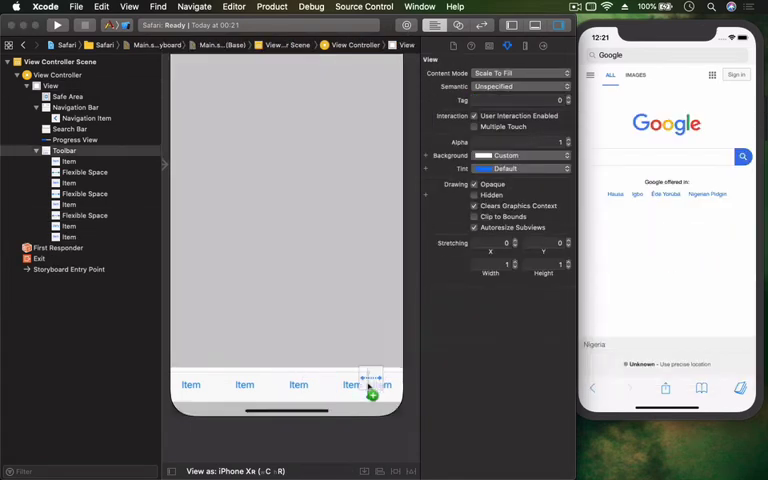
left_click(365, 383)
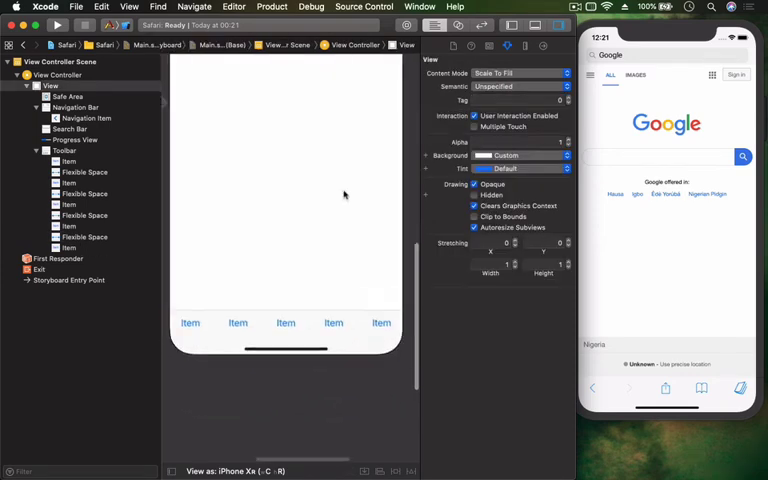
Make the middle toolbar button an Action item and the next one Bookmarks.
left_click(297, 333)
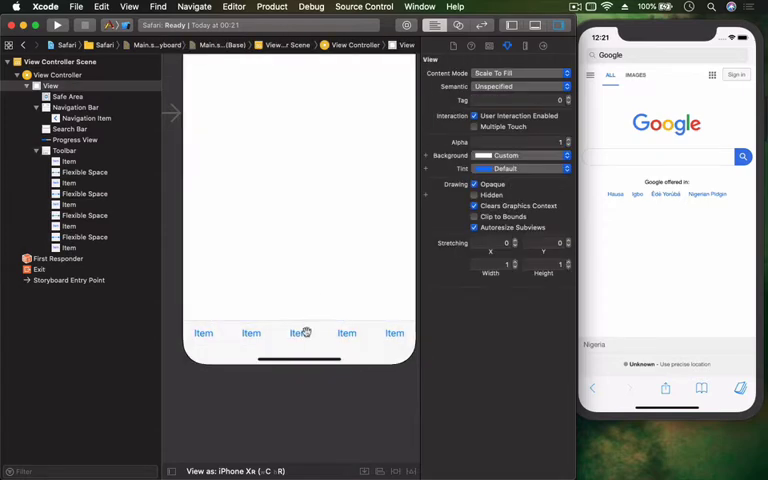
left_click(298, 333)
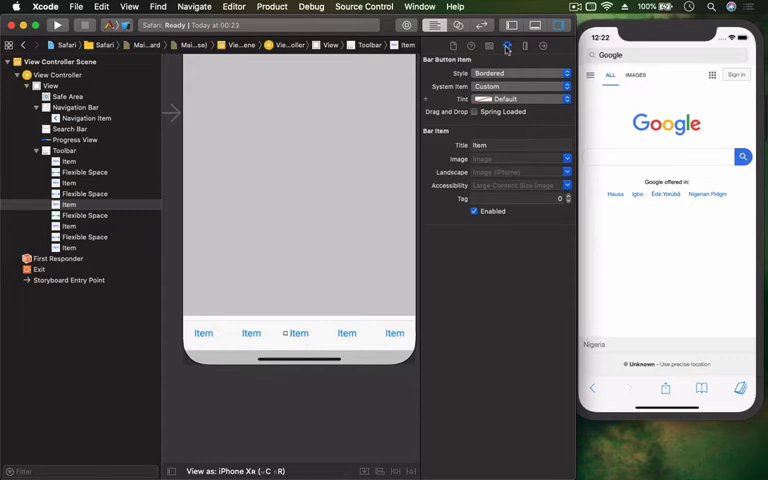
mouse_move(504, 48)
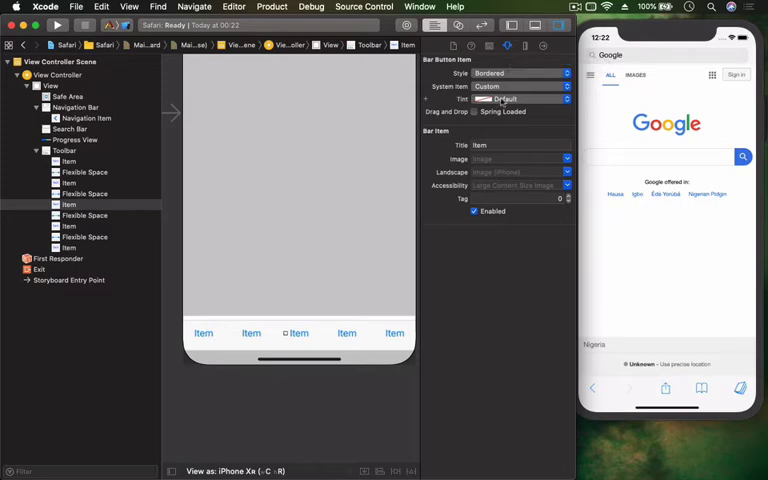
left_click(520, 86)
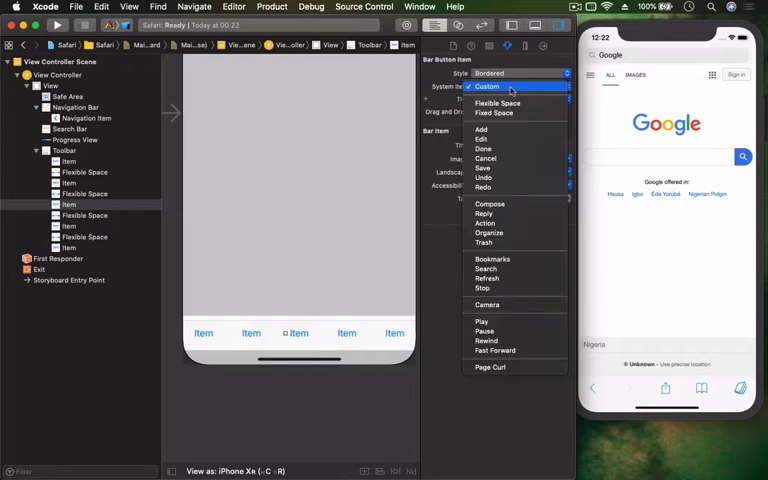
mouse_move(487, 213)
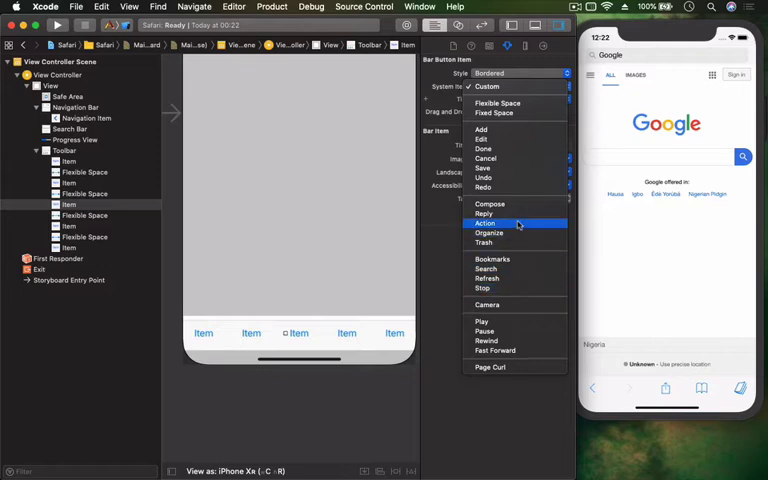
left_click(483, 222)
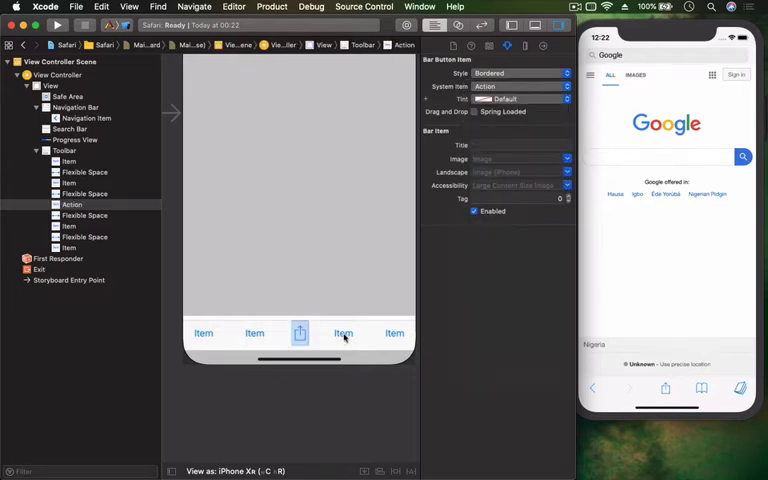
left_click(343, 333)
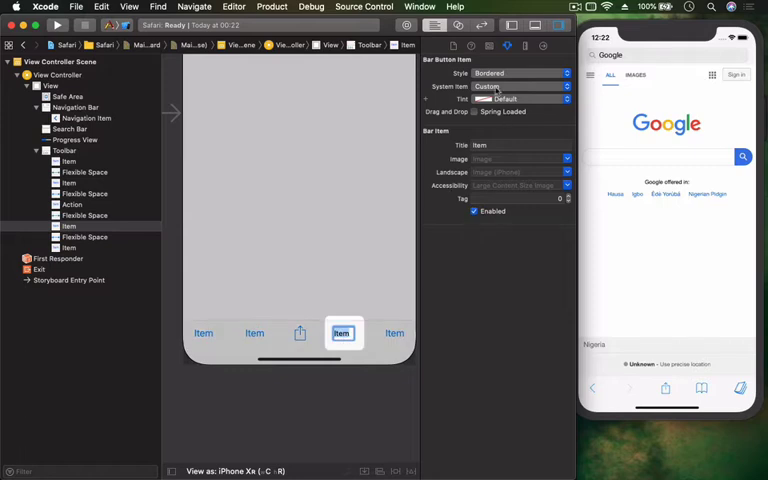
left_click(521, 88)
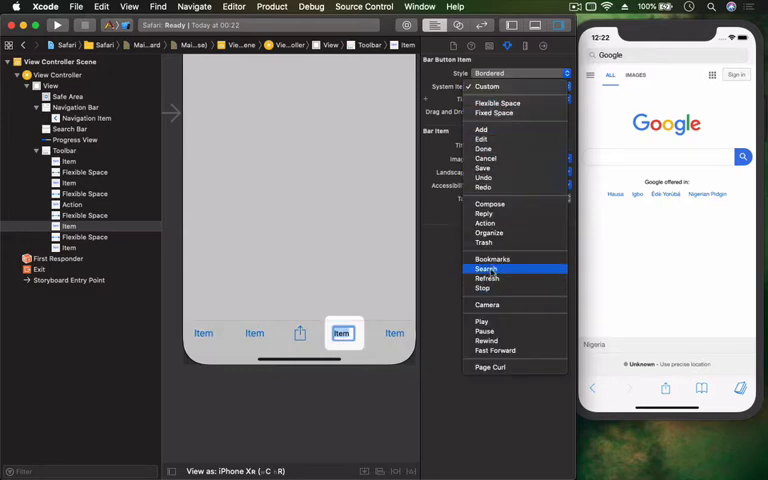
left_click(486, 268)
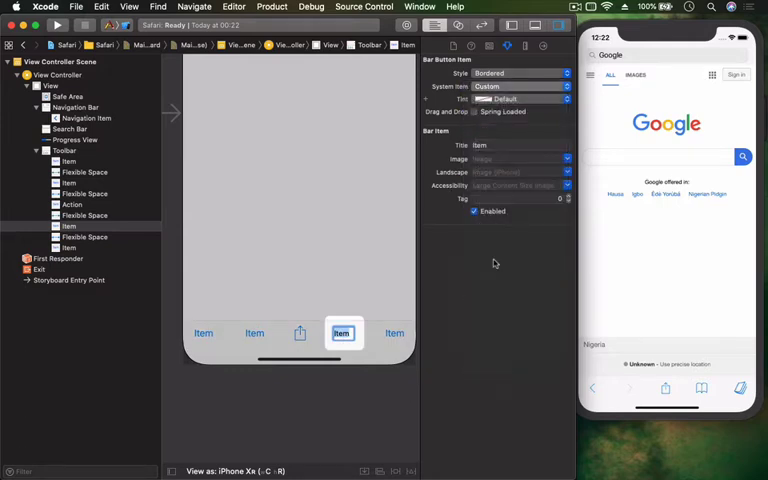
left_click(522, 86)
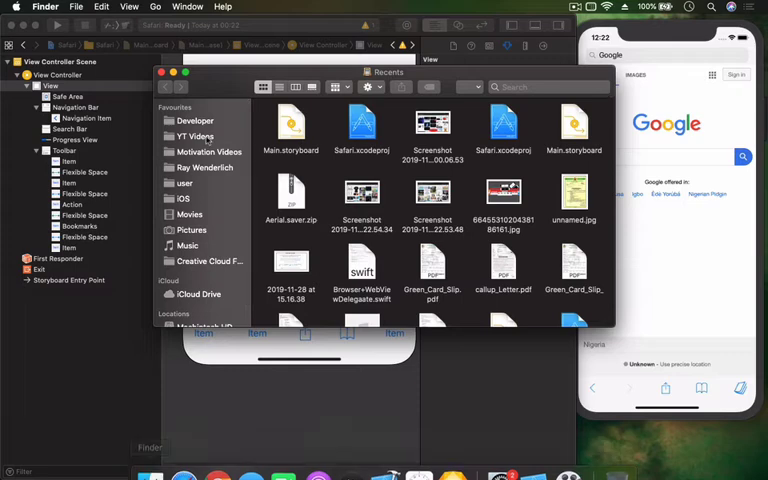
Reveal Safari.xcodeproj in its enclosing folder, open the icons folder and select the images.
left_click(362, 125)
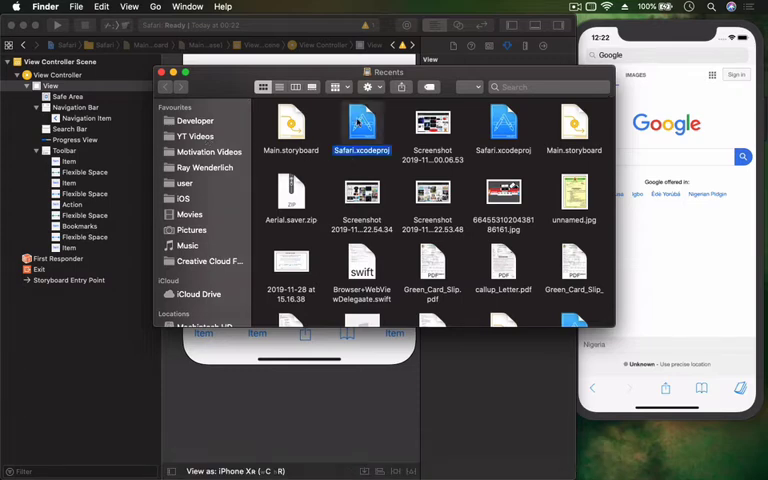
right_click(362, 125)
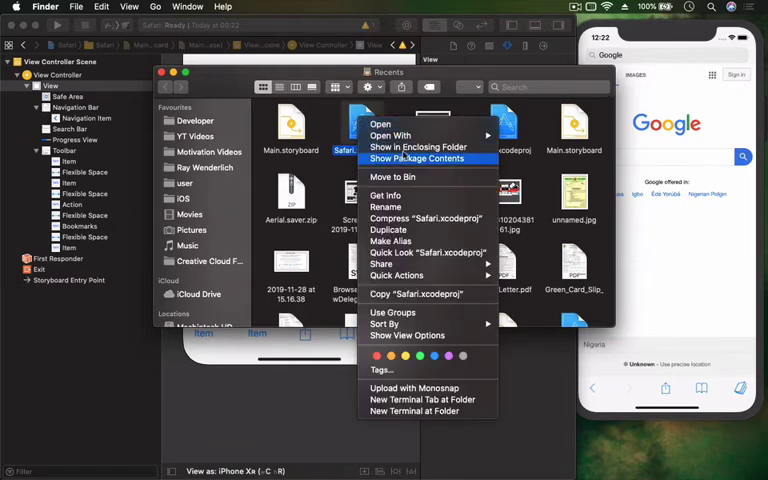
mouse_move(419, 147)
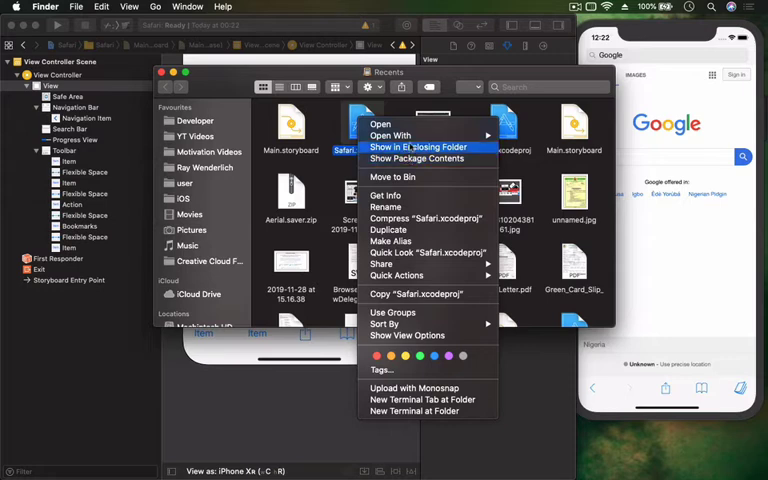
left_click(416, 158)
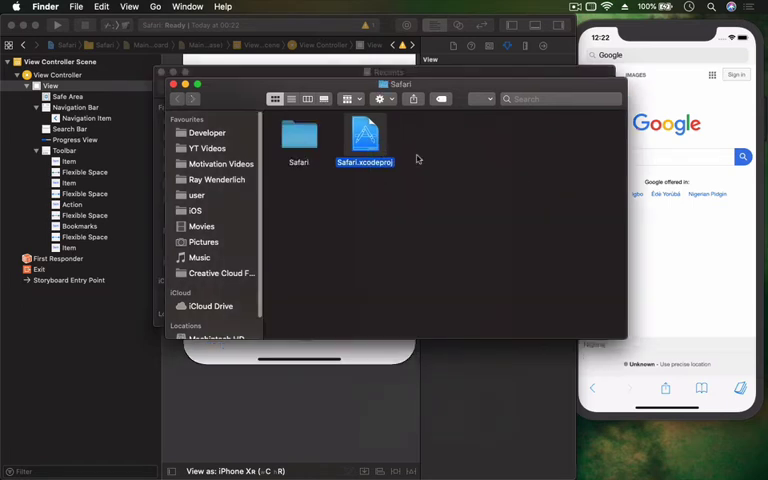
mouse_move(200, 160)
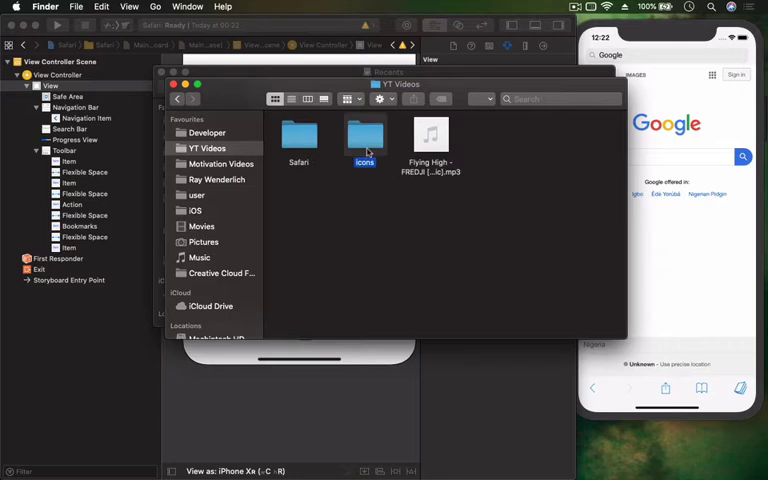
double_click(364, 135)
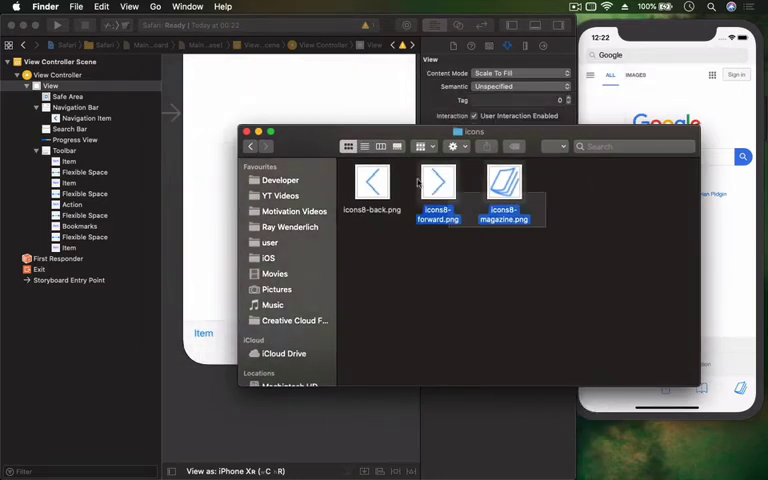
left_click(372, 185)
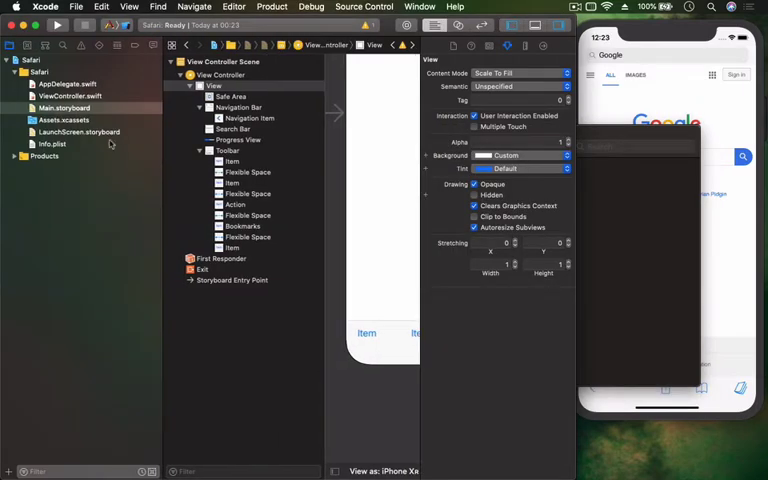
Add the icons8 images to Assets.xcassets and rename them back, forward and tabs.
left_click(63, 120)
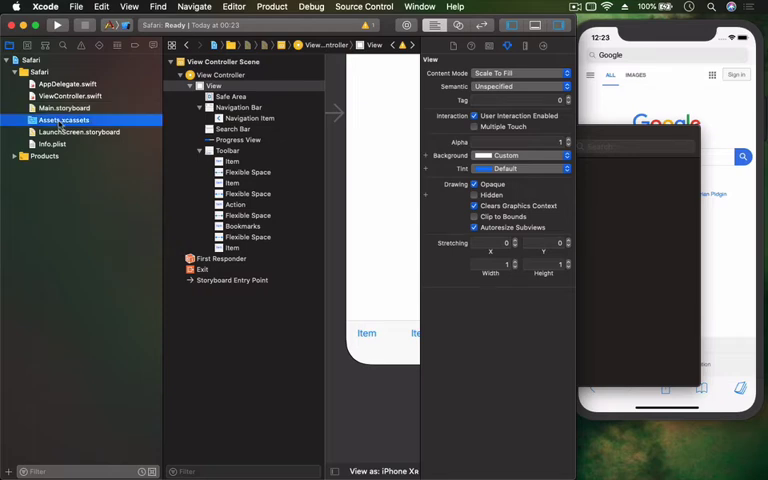
left_click(63, 120)
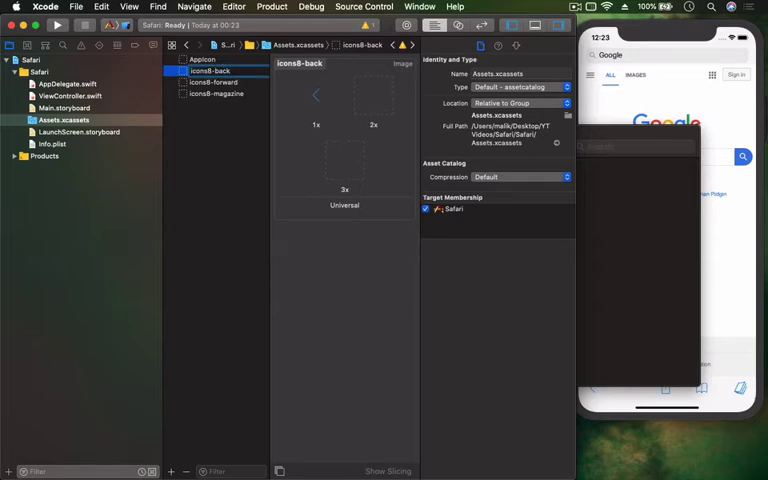
left_click(210, 81)
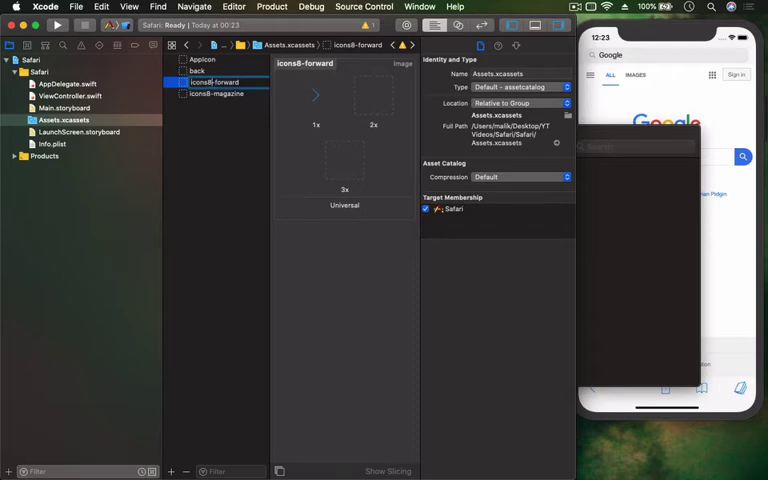
left_click(216, 93)
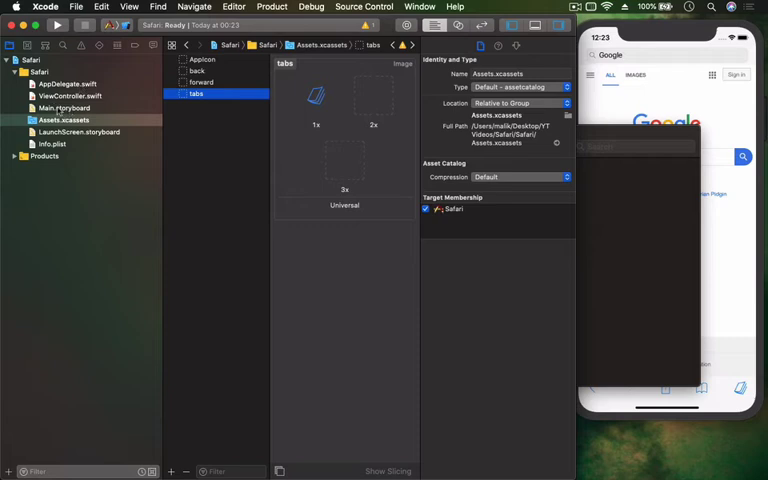
left_click(61, 108)
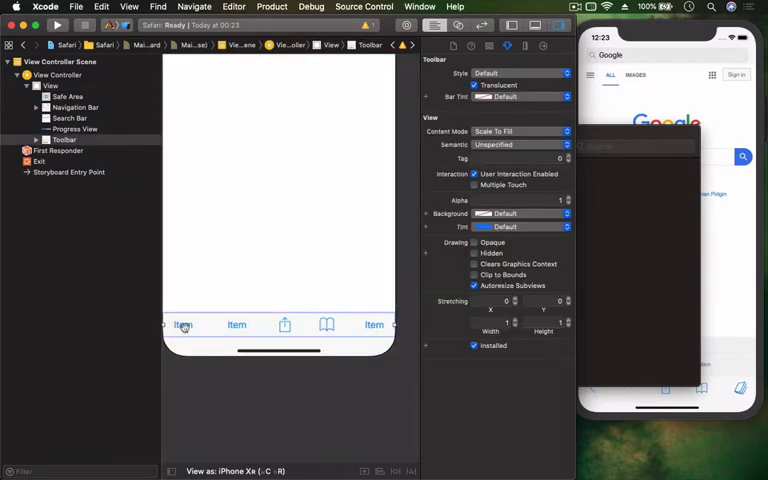
Set the first two toolbar buttons' images to back and forward.
left_click(182, 324)
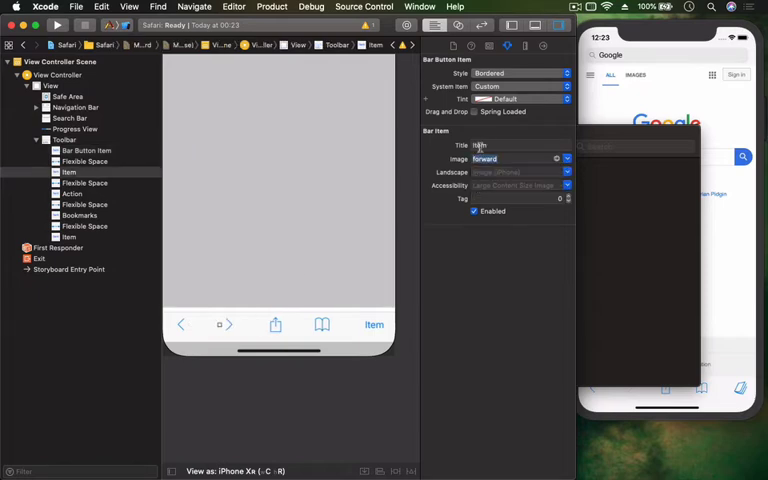
left_click(373, 324)
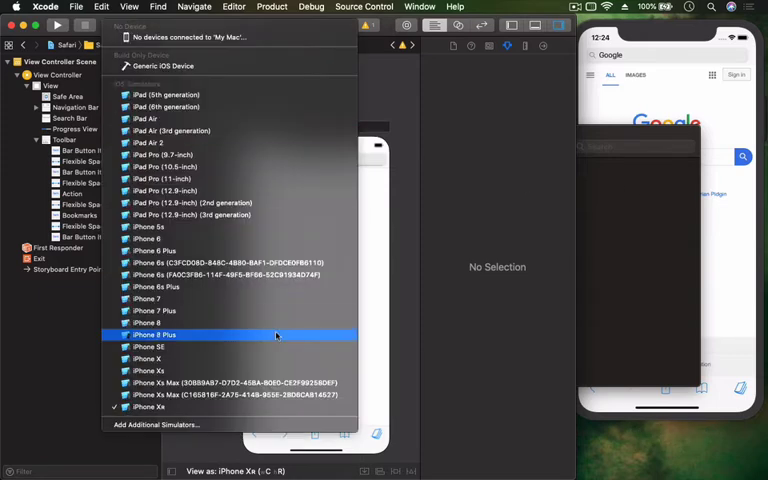
Run Safari on iPhone Xs, review the two title warnings, then reopen the Project navigator.
left_click(155, 334)
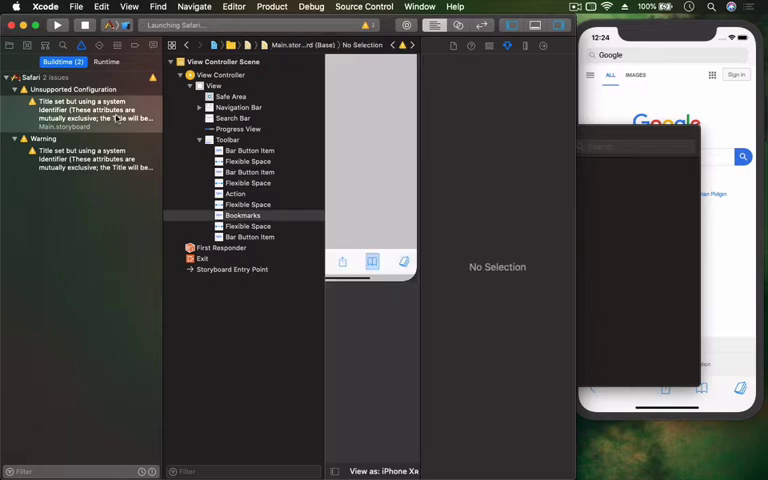
left_click(243, 215)
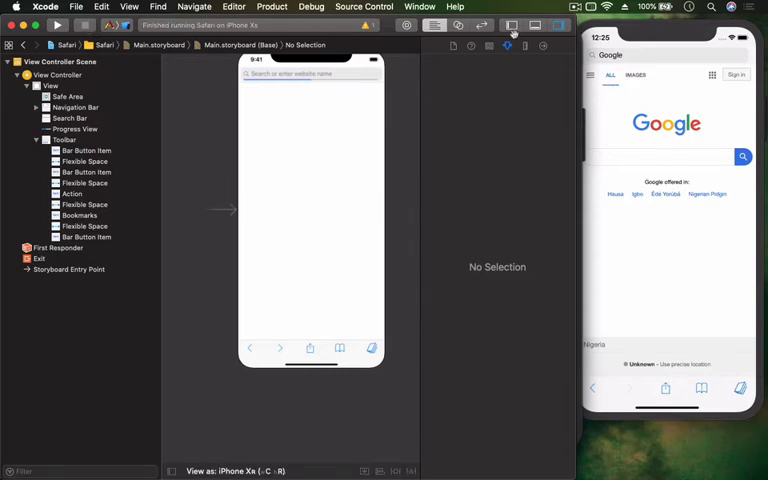
left_click(509, 29)
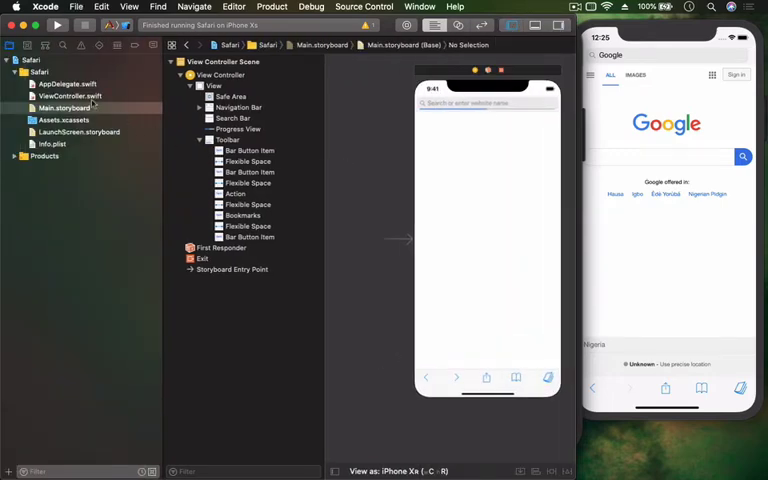
Refactor-rename the ViewController class in ViewController.swift to Browser.
left_click(62, 95)
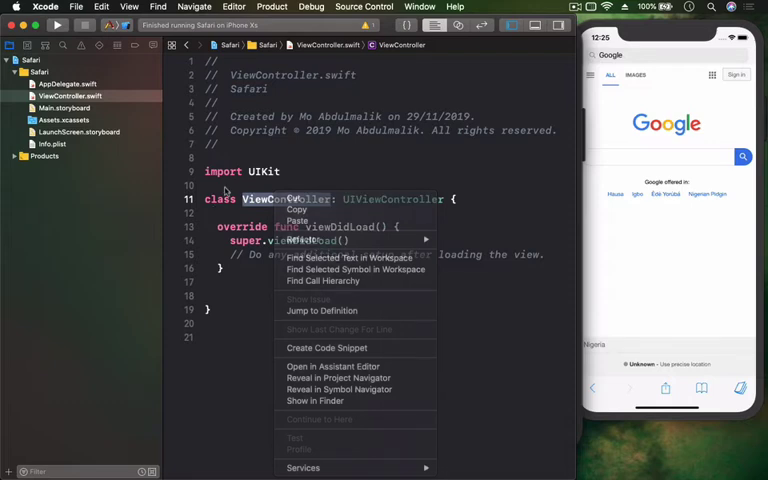
mouse_move(298, 239)
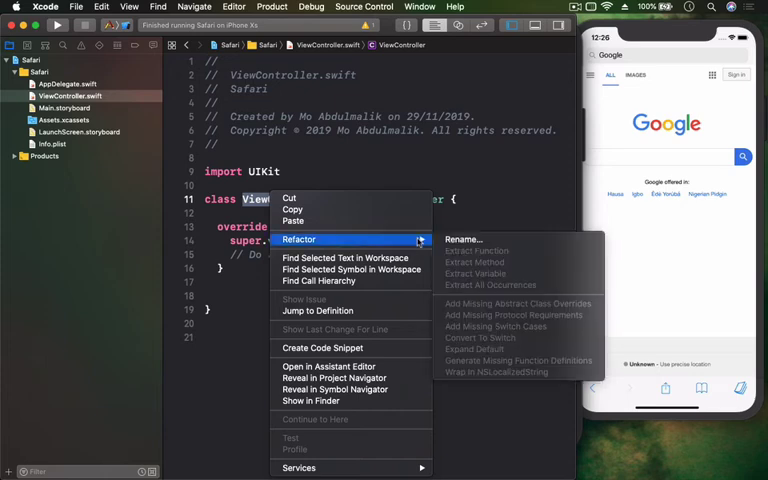
left_click(464, 238)
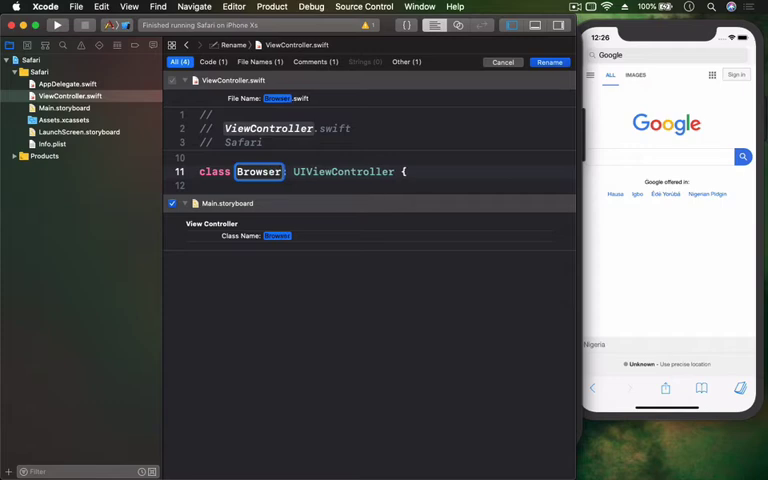
left_click(542, 62)
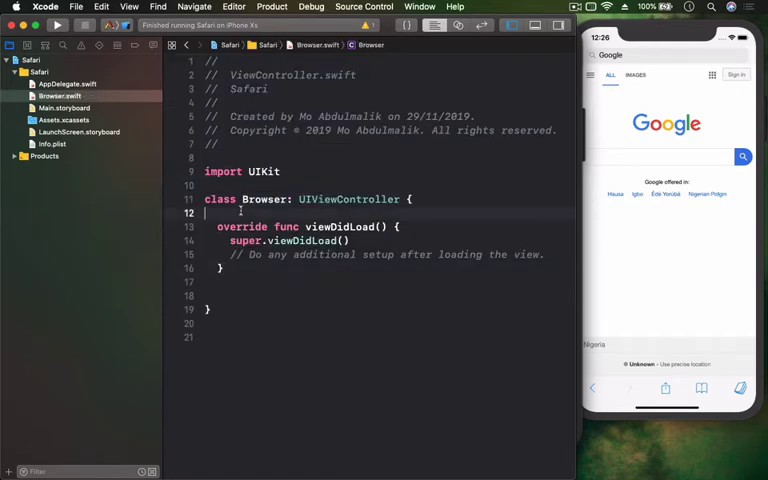
Declare the weak progressView outlet of type UIProgressView in Browser.swift.
type("@")
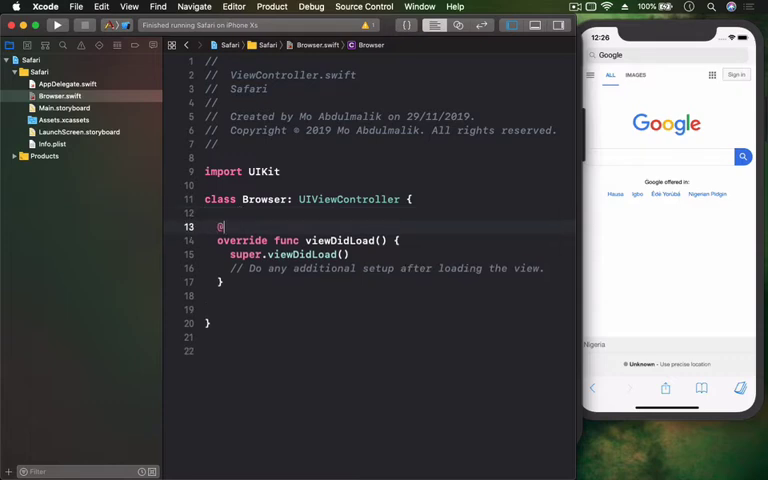
type("IB")
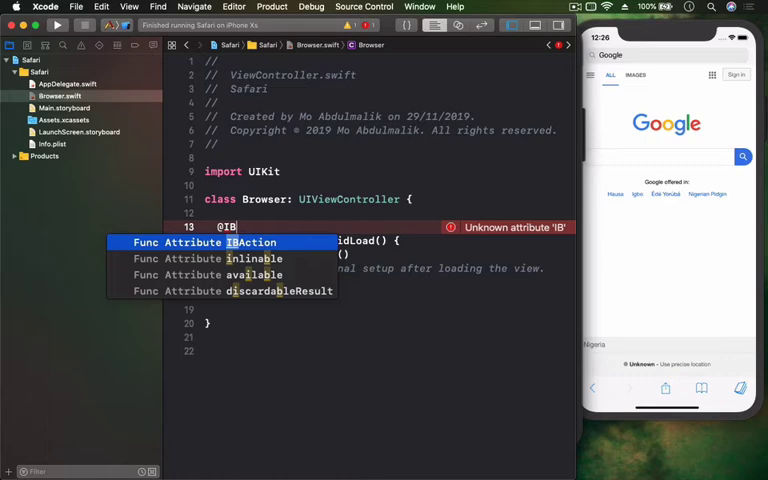
type("O")
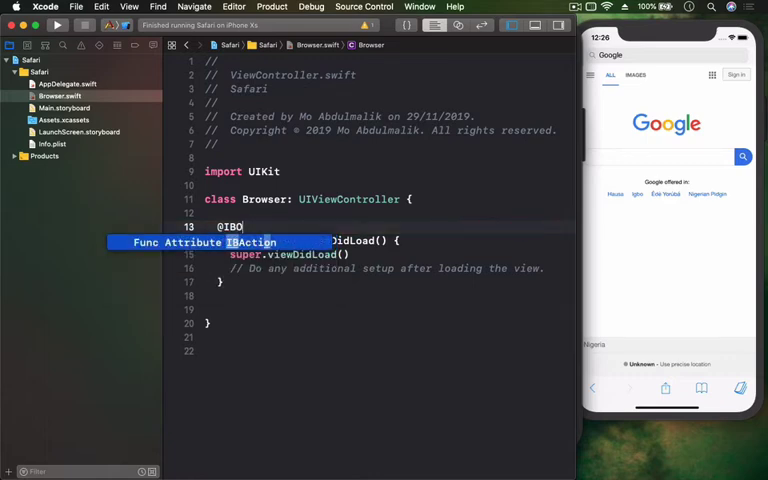
type("oo")
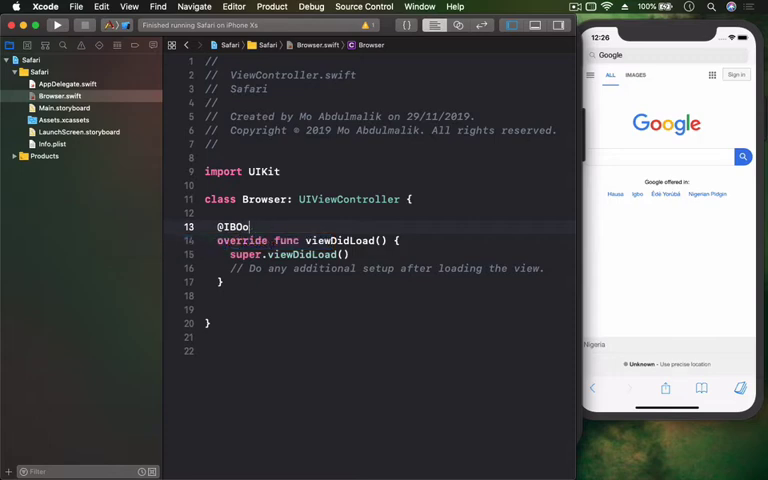
type("tlet")
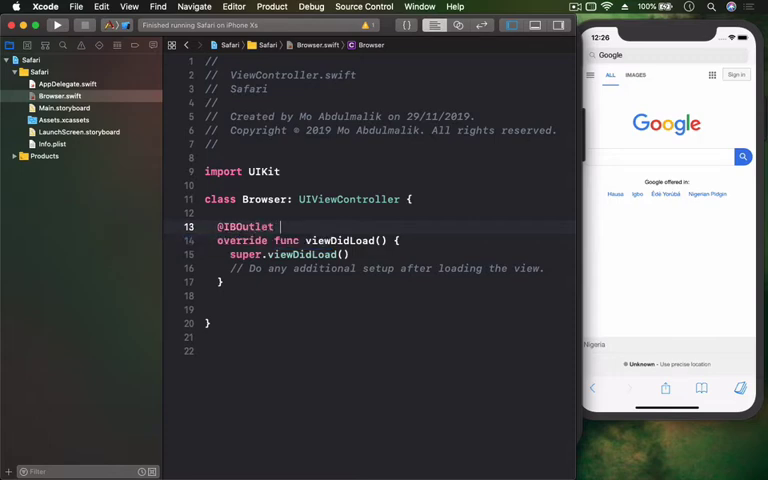
type("weak var progressVi")
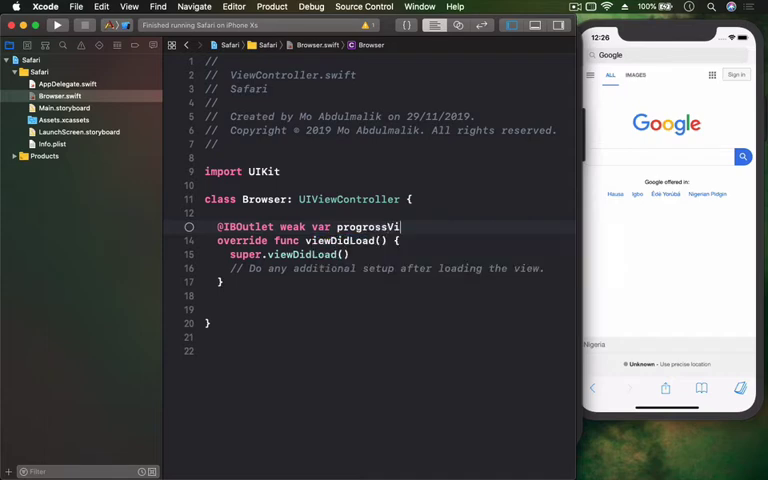
type("ew")
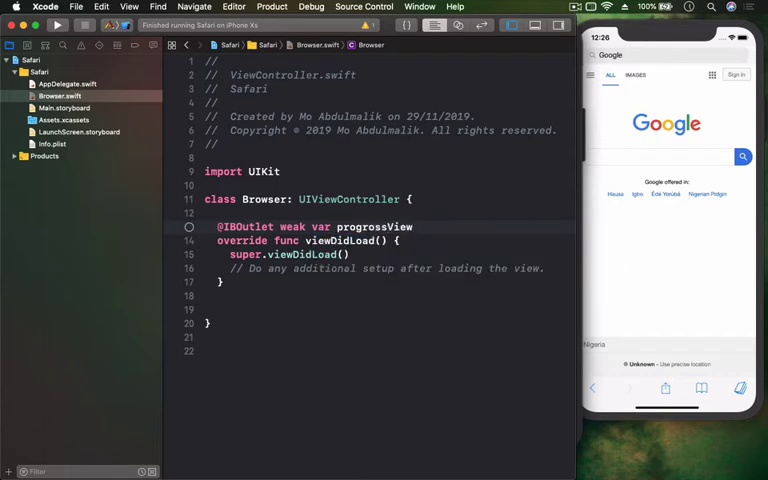
type(": UIProgressView!")
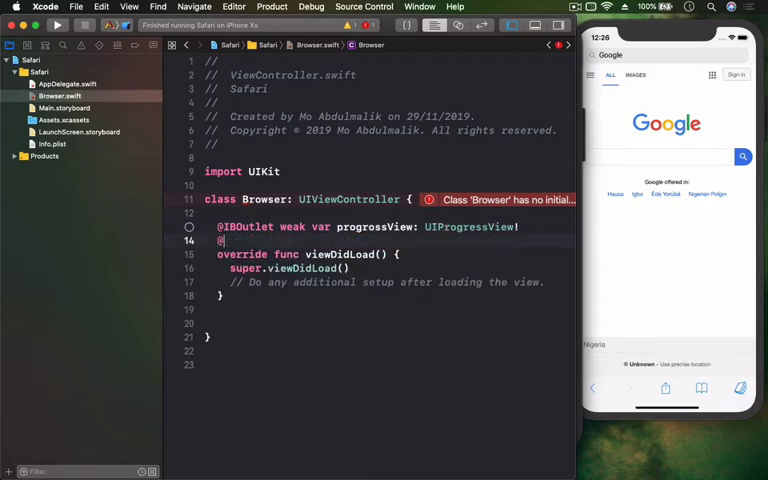
Add a weak moveBack outlet of type UIBarButtonItem.
type("@IBOutle")
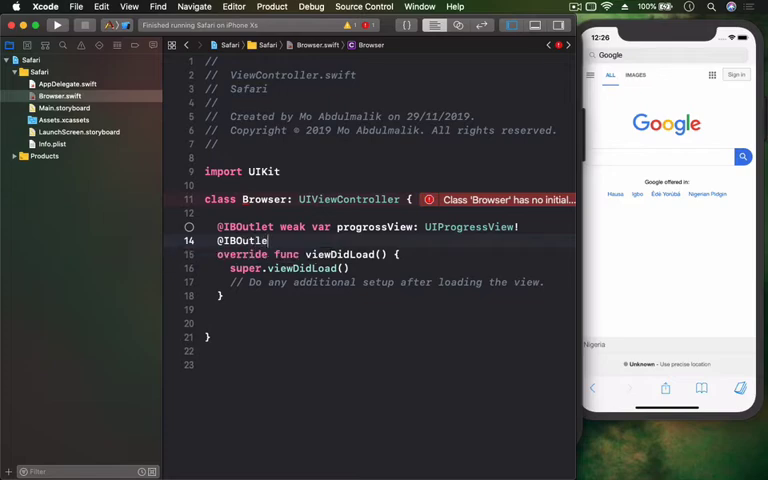
type("waek")
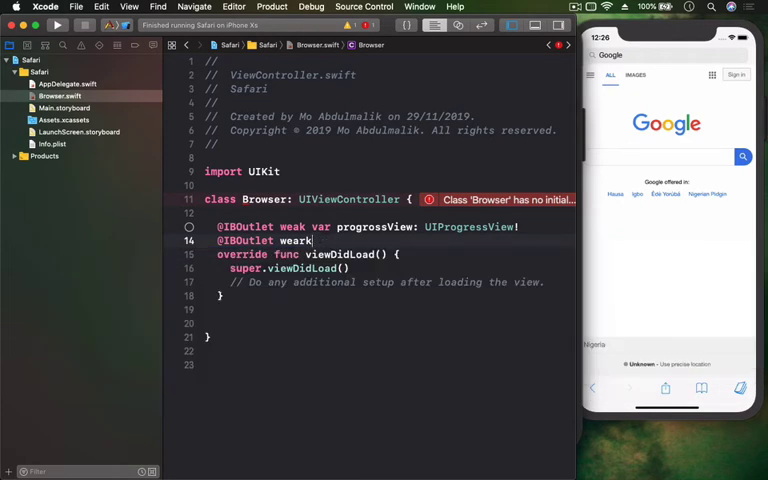
type("var")
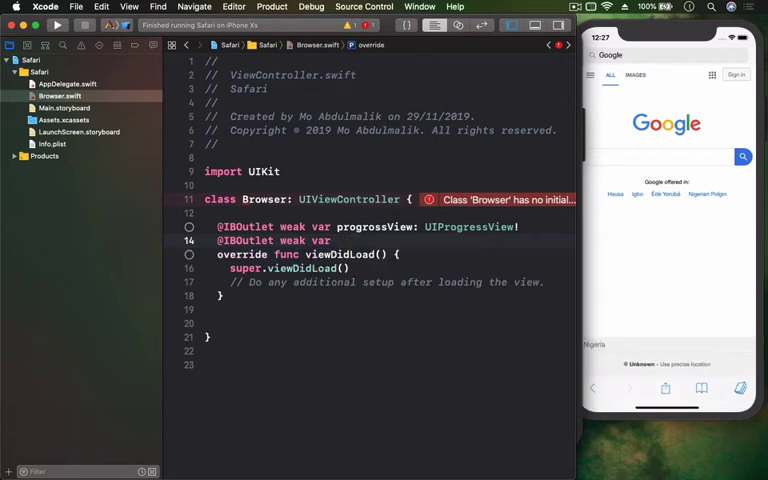
type("moveBack")
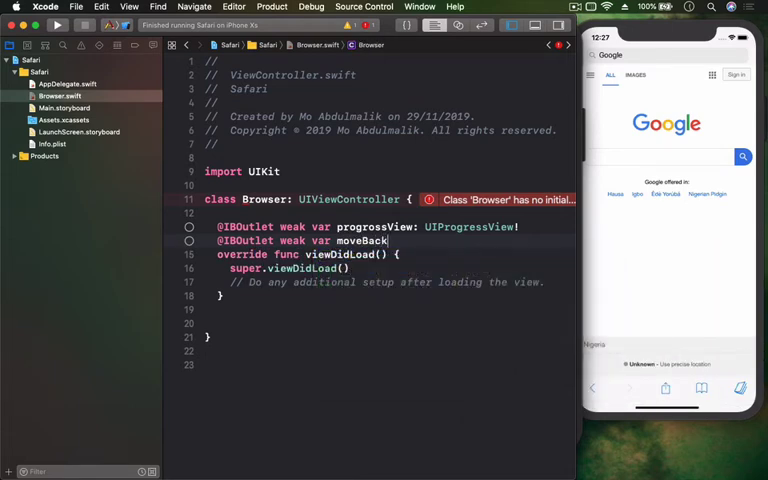
type(": U")
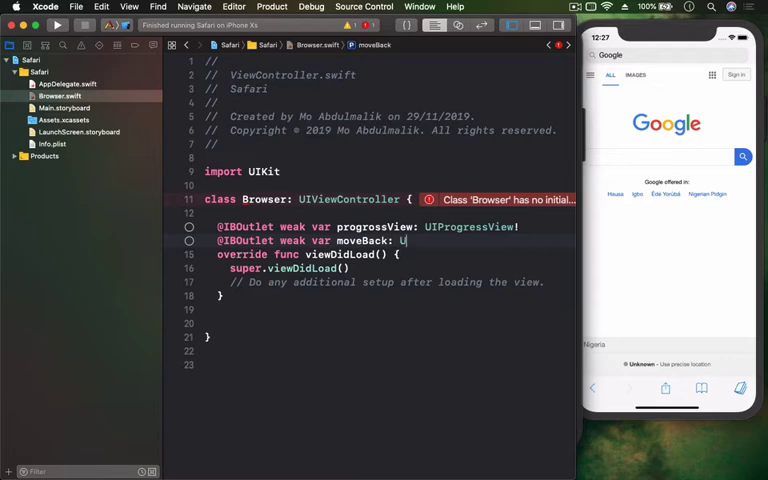
type("UI")
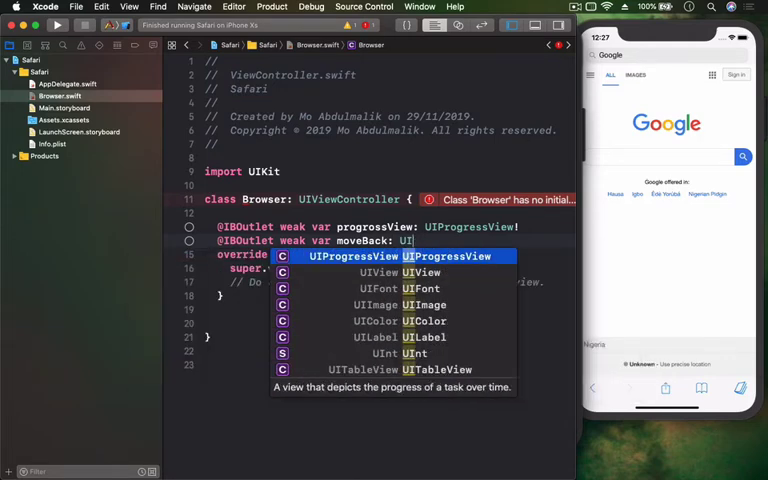
type("BarButtonItem!")
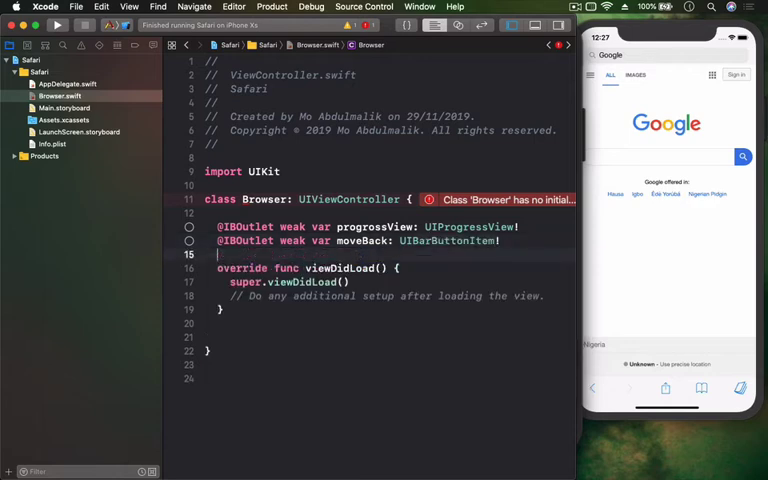
Add a weak moveForward outlet, accepting the UIBarButtonItem type suggestion.
type("@IB")
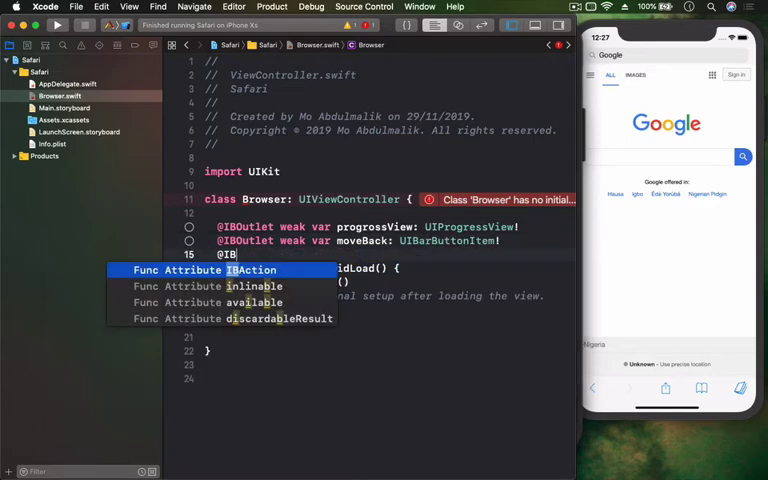
type("w")
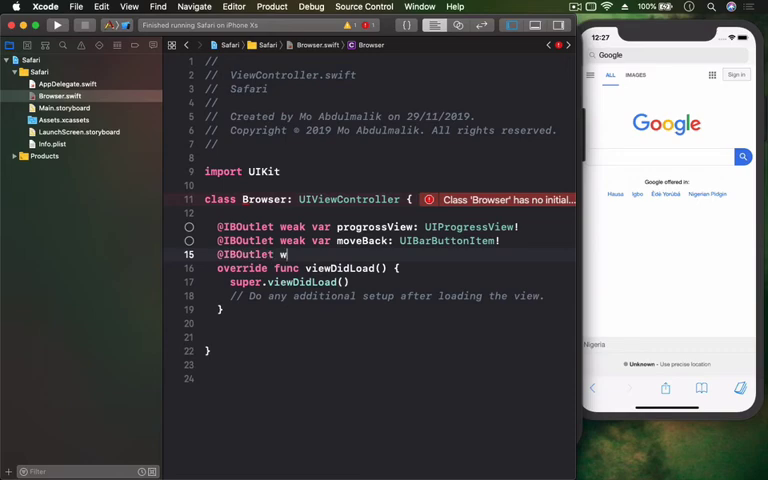
type("ear")
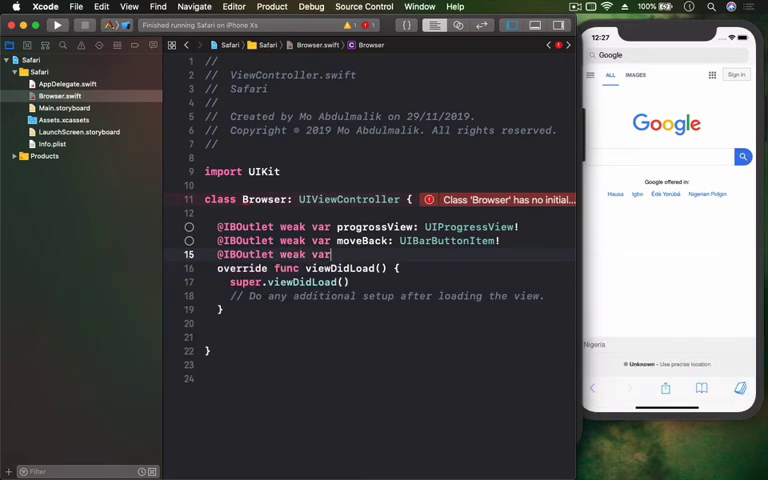
type("move")
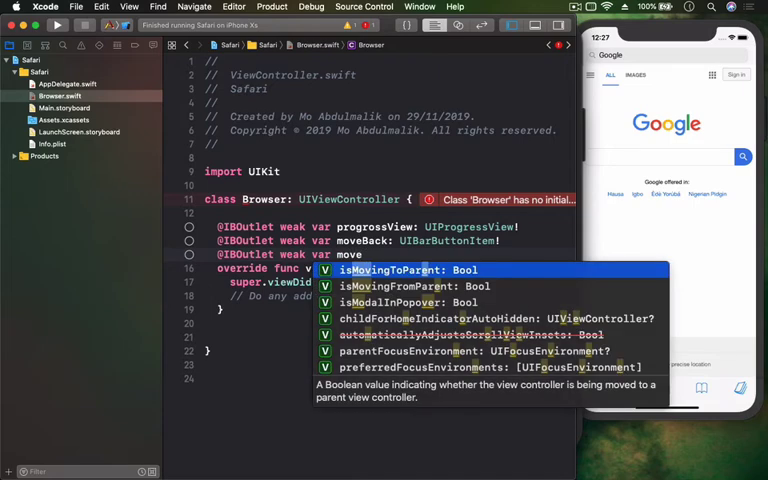
type("Forward: UIB")
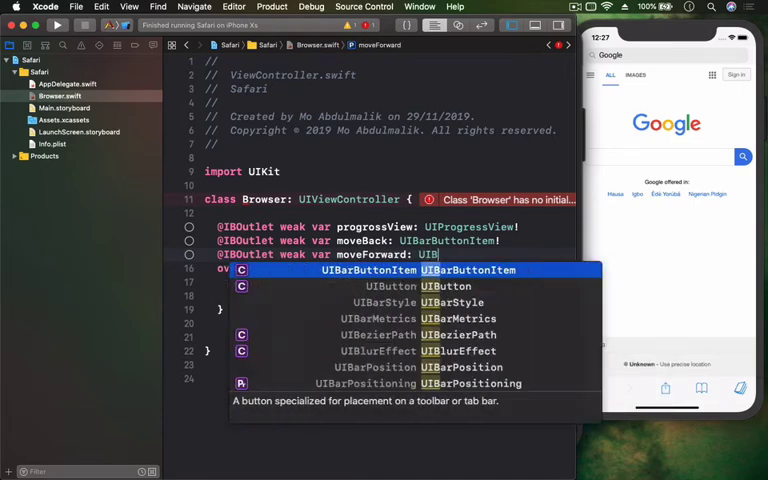
key("Return")
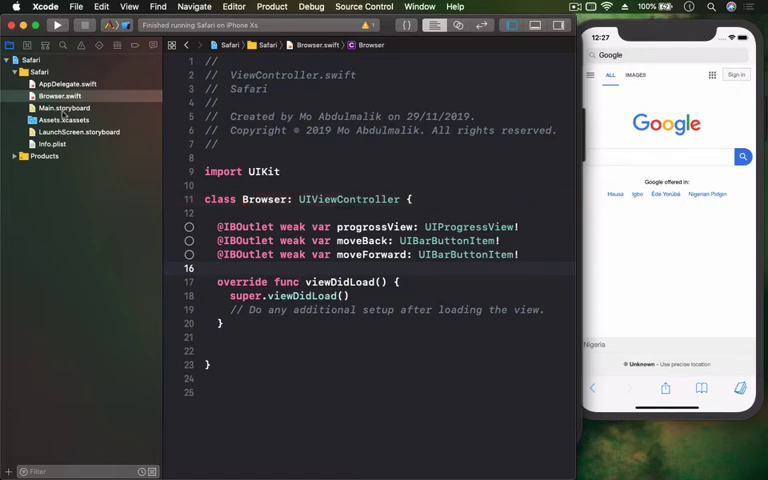
Open Main.storyboard and expand the Browser Scene hierarchy in the document outline.
left_click(64, 107)
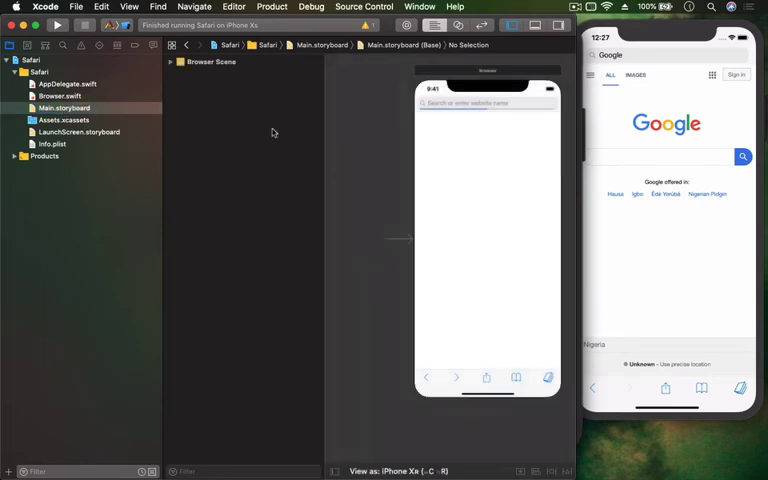
left_click(213, 64)
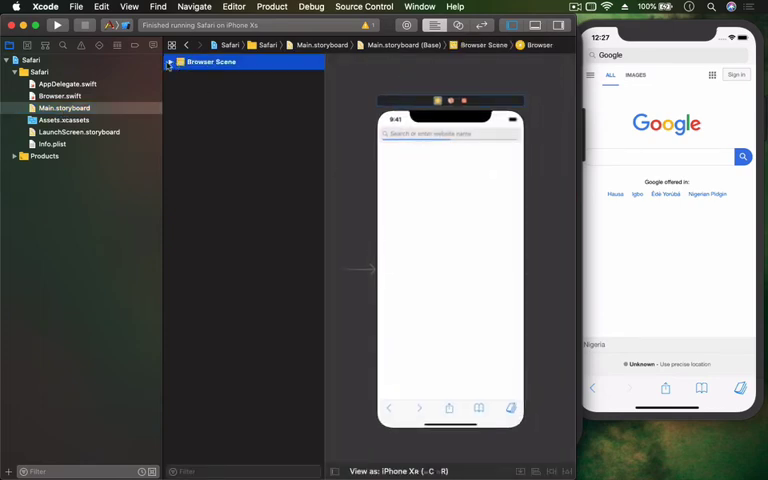
left_click(167, 62)
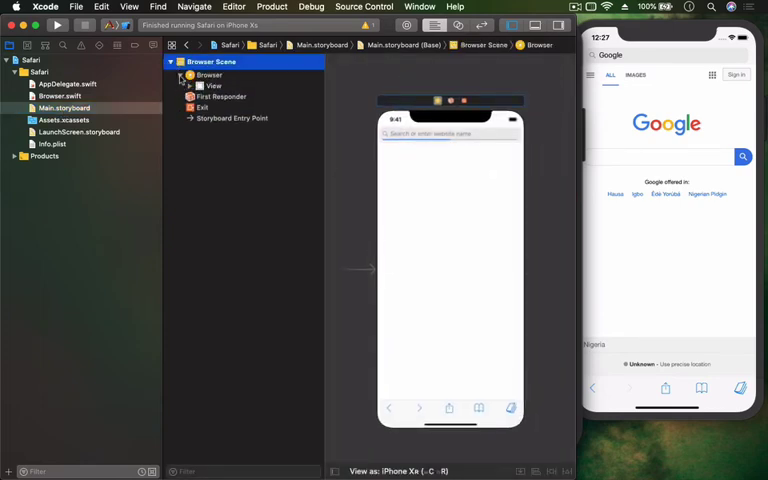
left_click(181, 86)
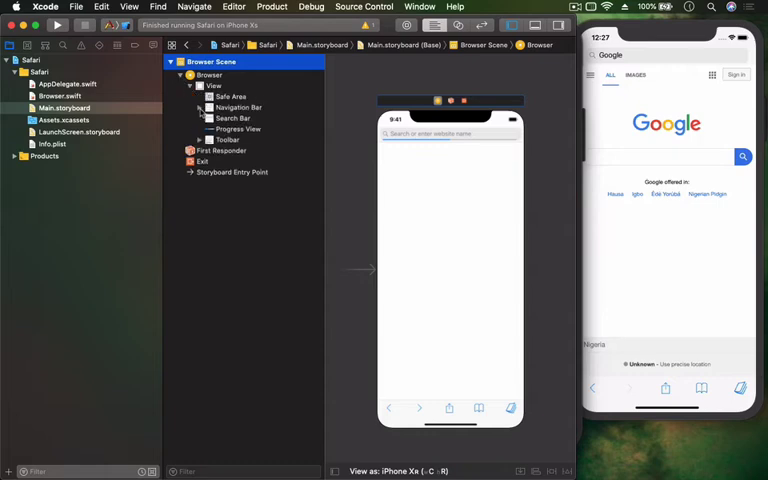
left_click(198, 107)
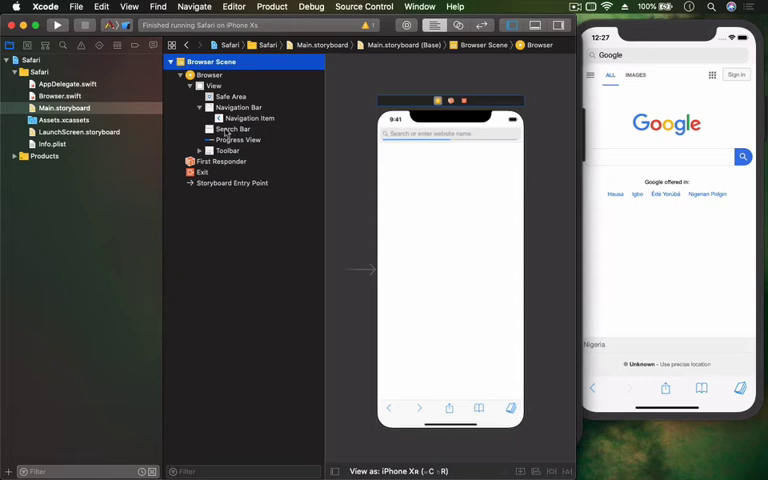
left_click(249, 118)
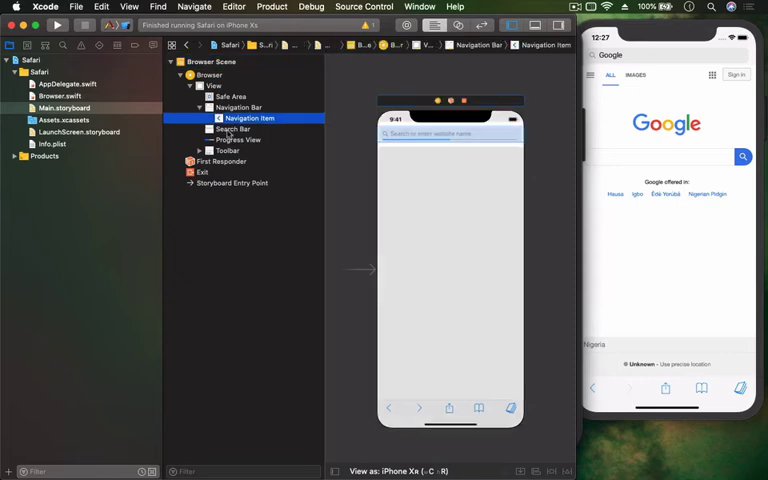
left_click(237, 139)
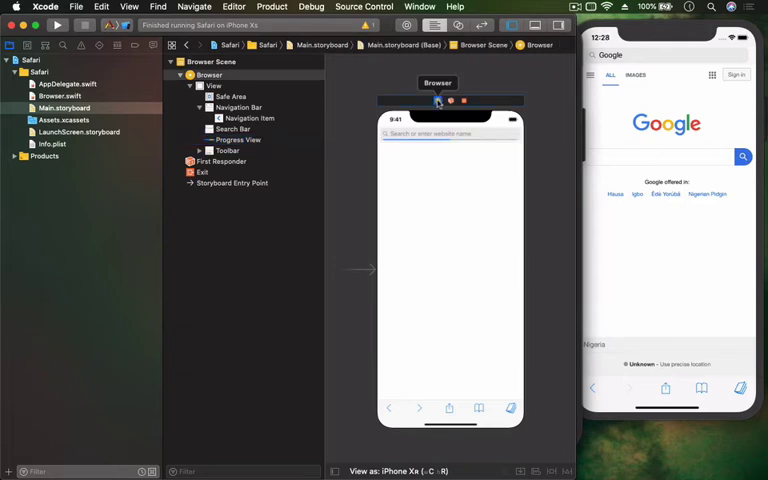
left_click(238, 139)
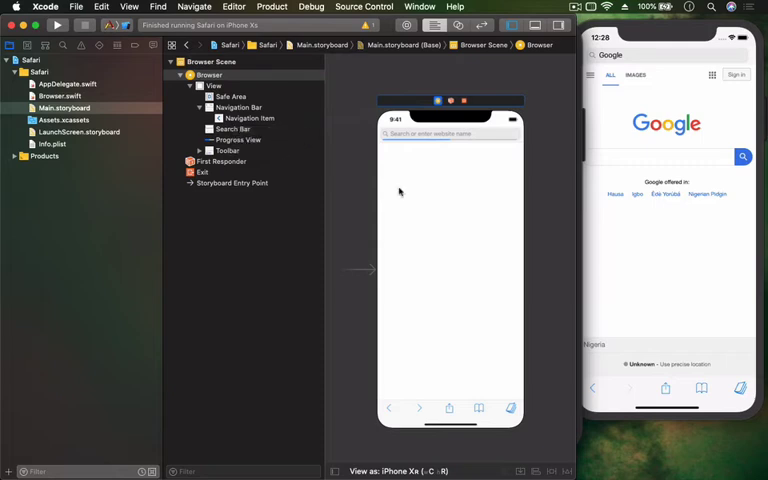
mouse_move(267, 166)
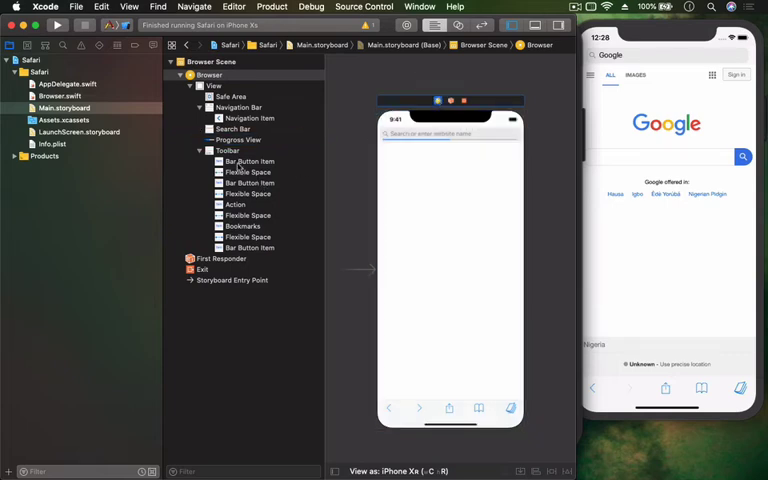
Rename the toolbar's bar button items to back, forward and tabs.
double_click(248, 161)
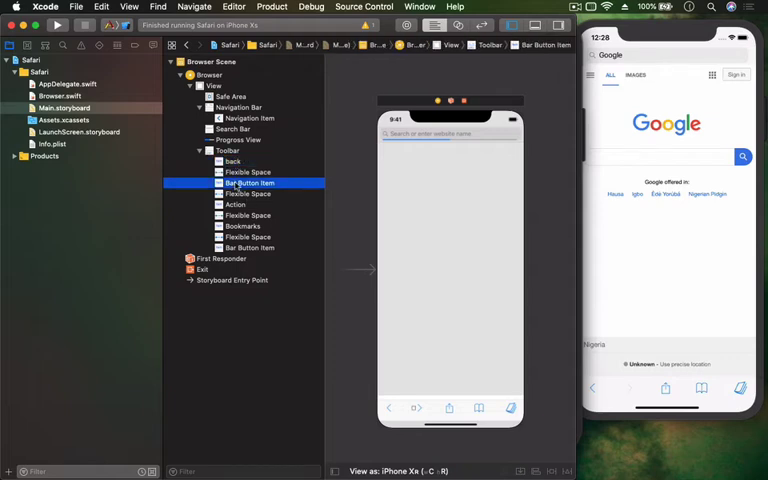
type("forward")
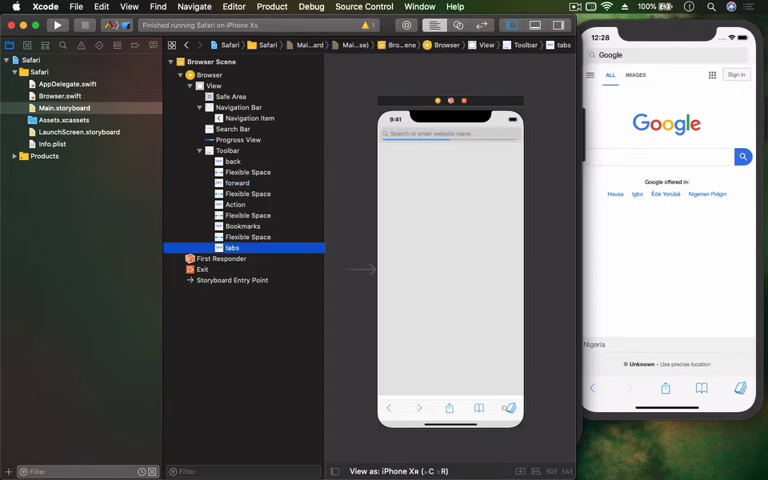
left_click(233, 161)
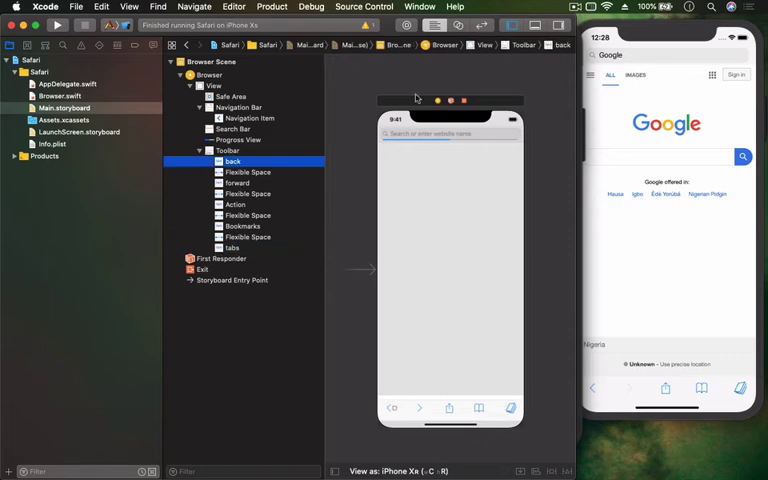
left_click(441, 99)
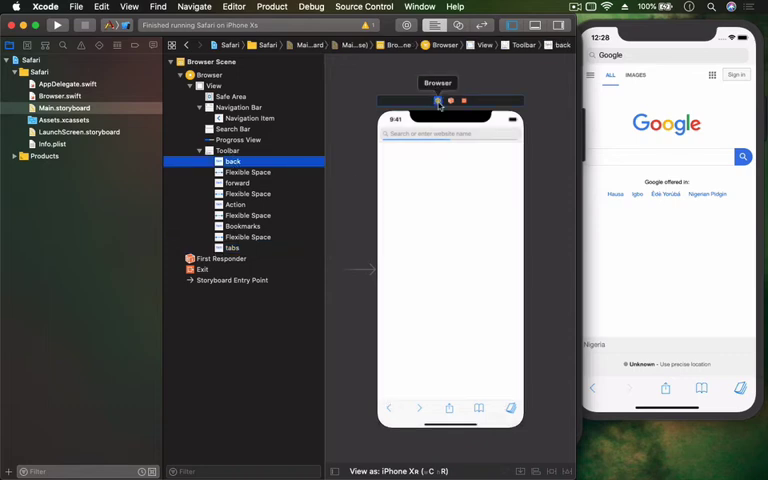
left_click(206, 75)
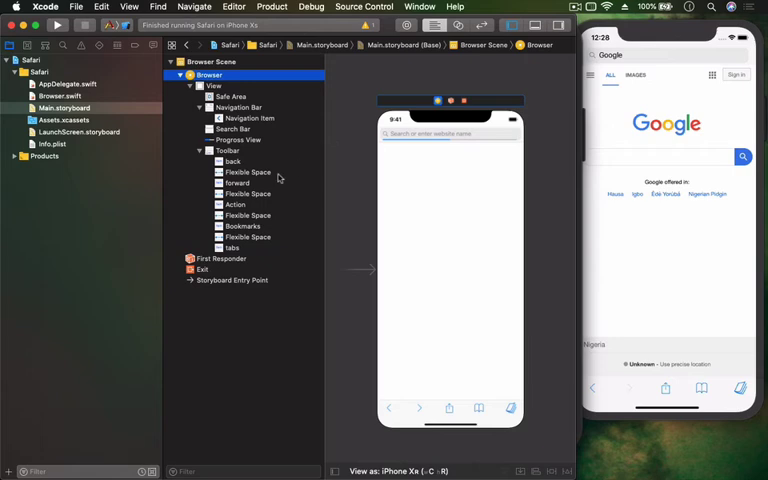
left_click(227, 150)
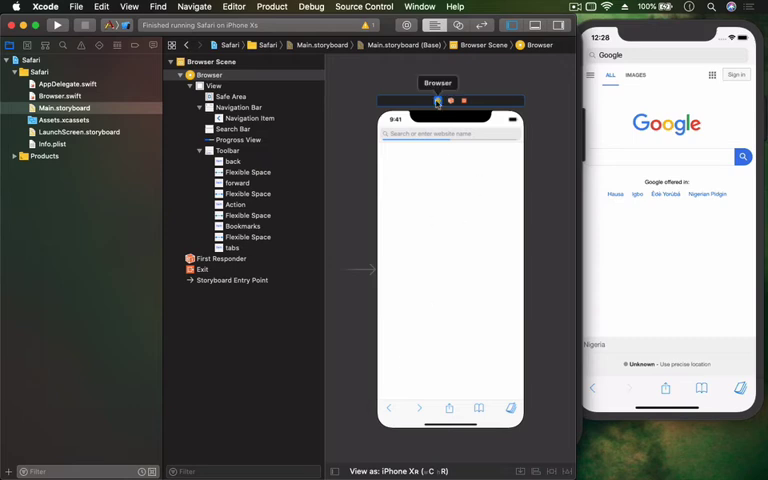
left_click(238, 183)
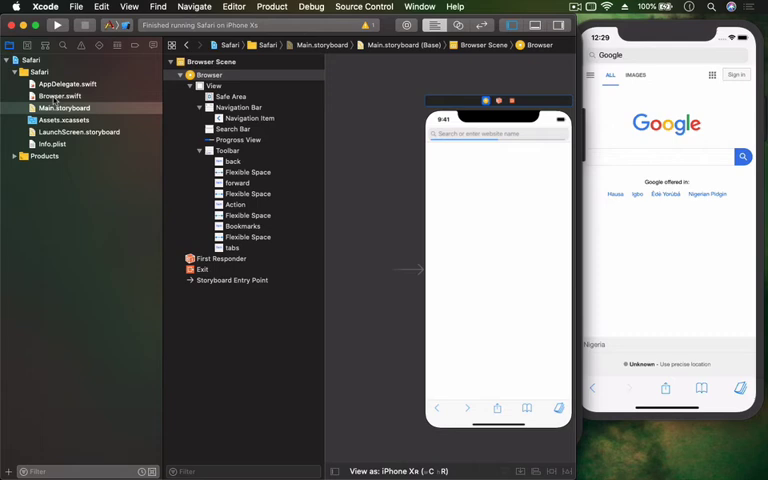
Add progressView.isHidden = true to viewDidLoad in Browser.swift.
left_click(54, 95)
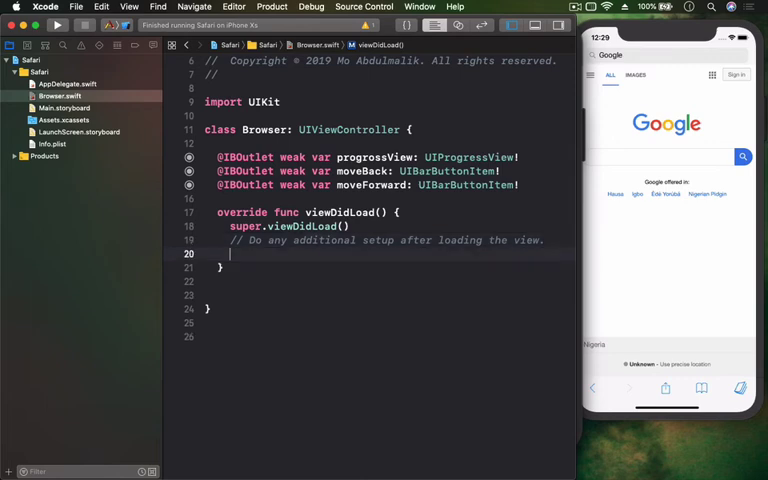
type("prog")
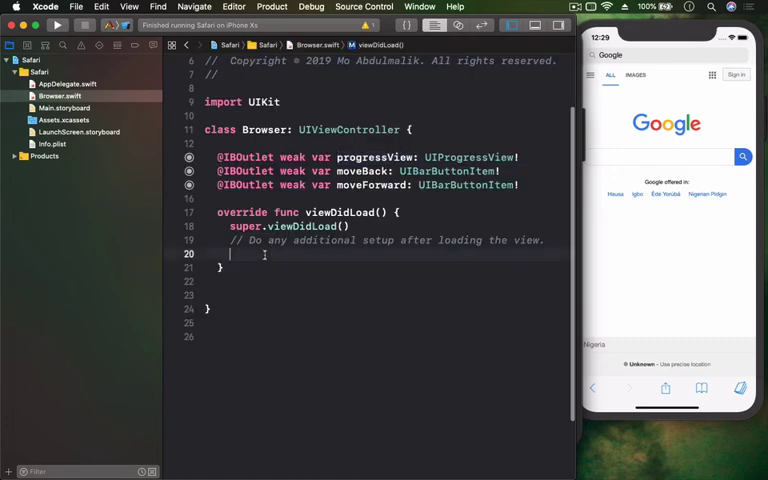
type("progressView")
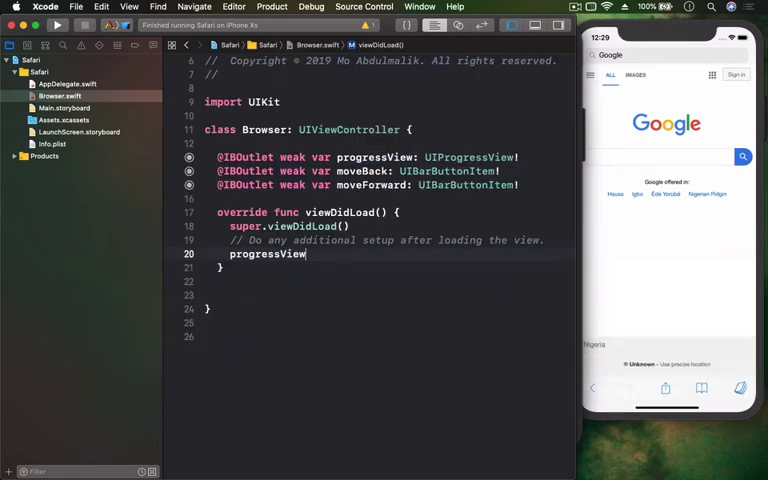
type(".isHidden")
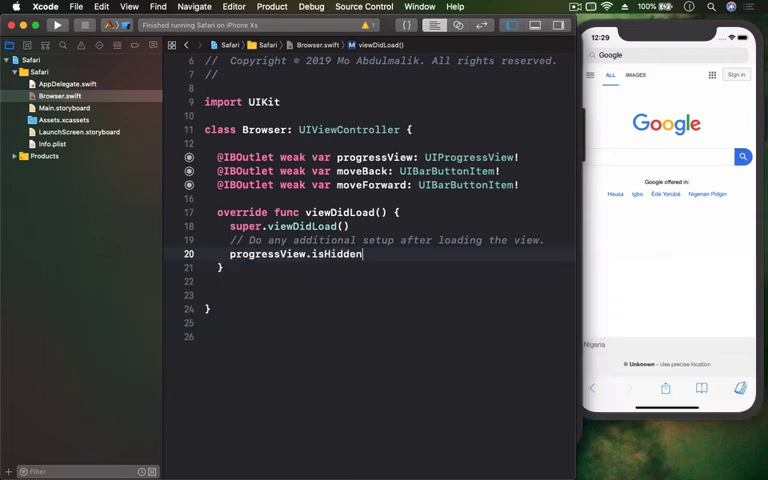
type("= true")
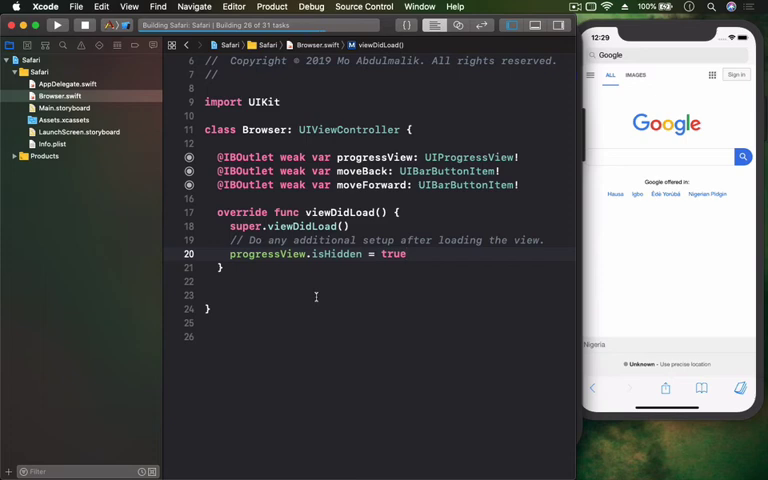
Build and launch the app in the iPhone Xs Simulator to check the hidden progress bar.
left_click(59, 28)
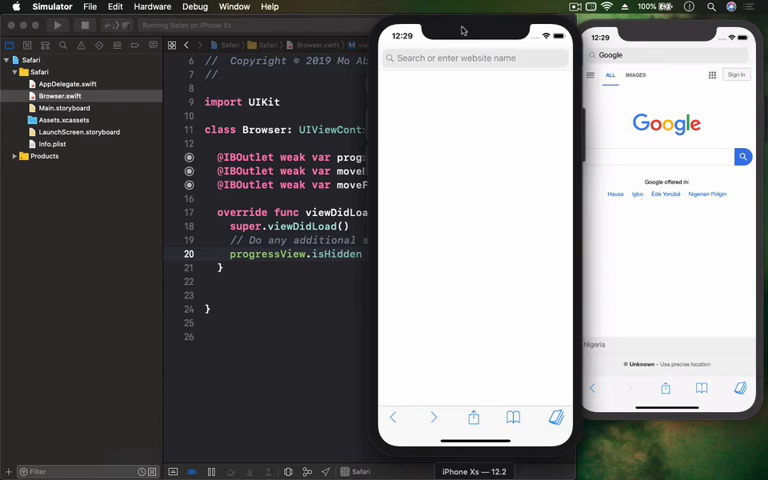
mouse_move(436, 135)
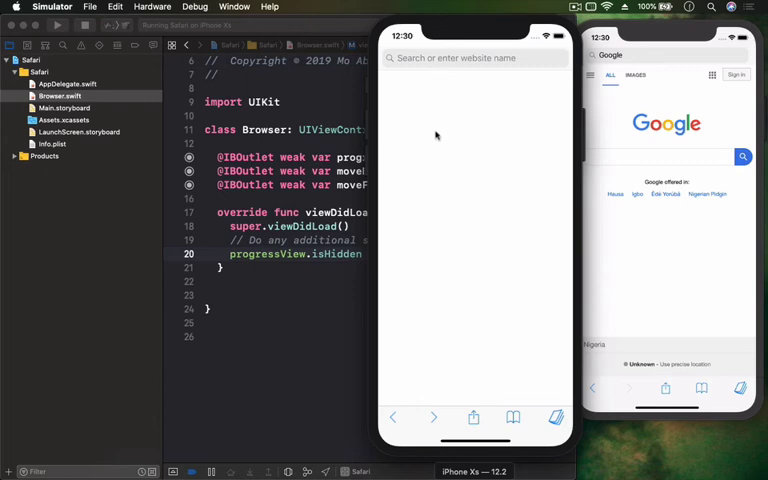
mouse_move(310, 258)
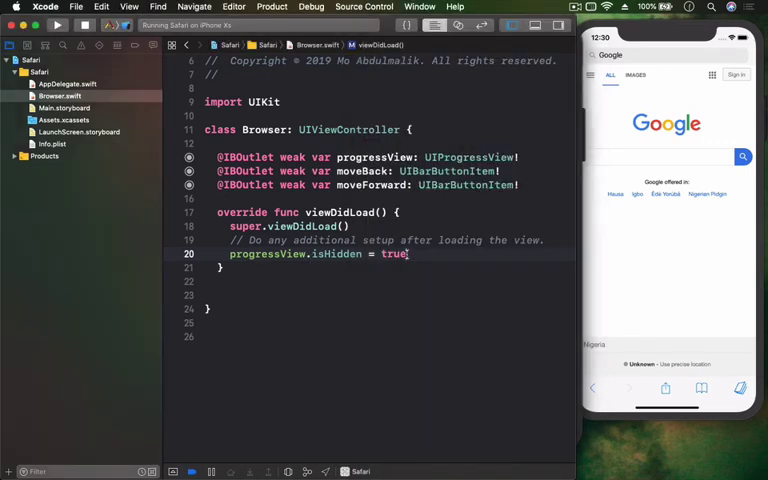
Add moveBack.isEnabled = false and moveForward.isEnabled = false below the progressView line.
type("moveBack.isEnabled")
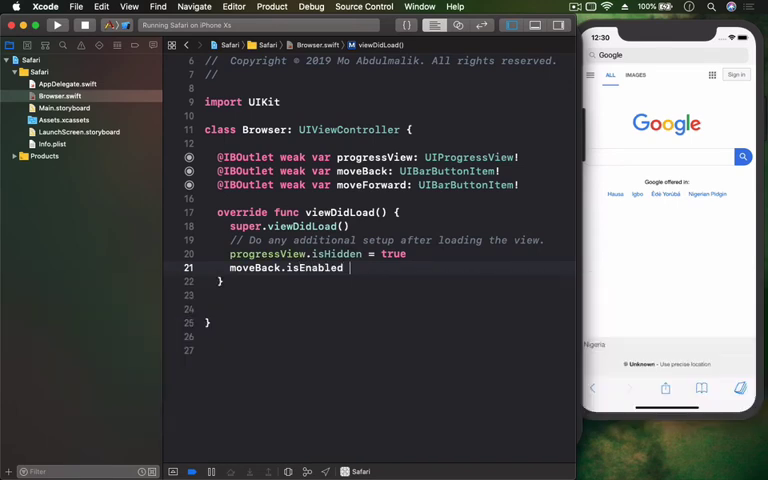
type("= fla")
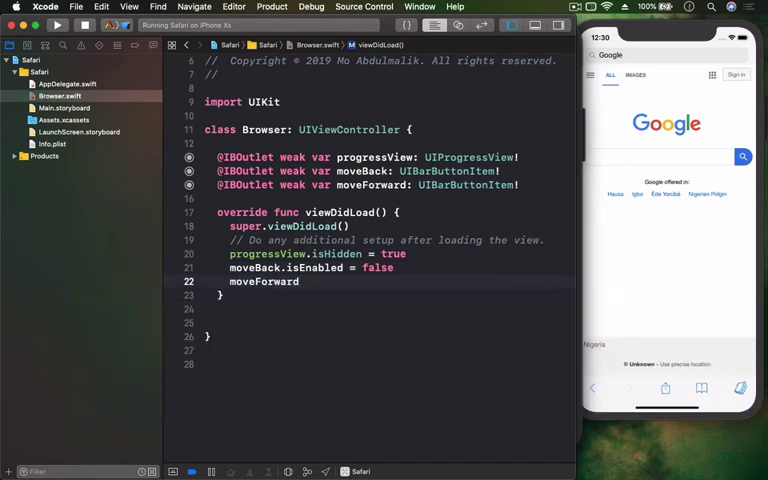
type(".isEnabled =")
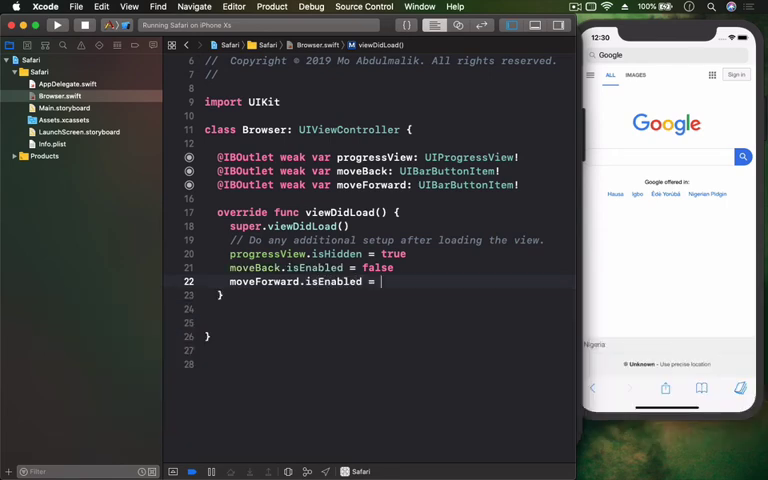
type("false")
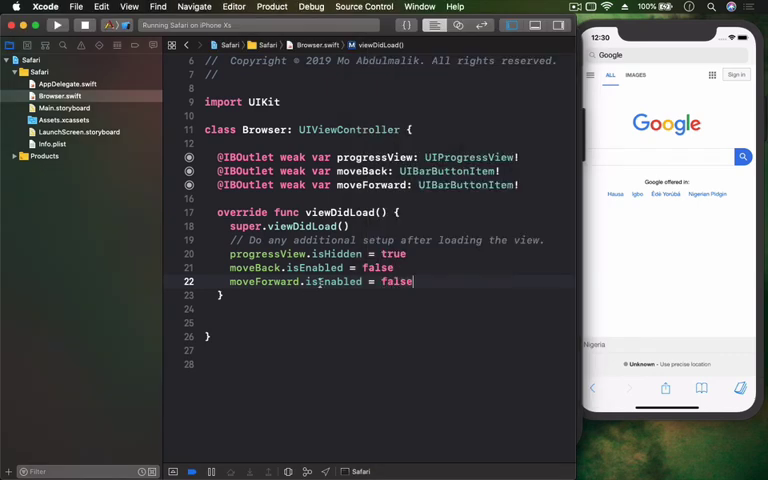
Add a weak share outlet of type UIBarButtonItem to Browser.swift.
left_click(63, 108)
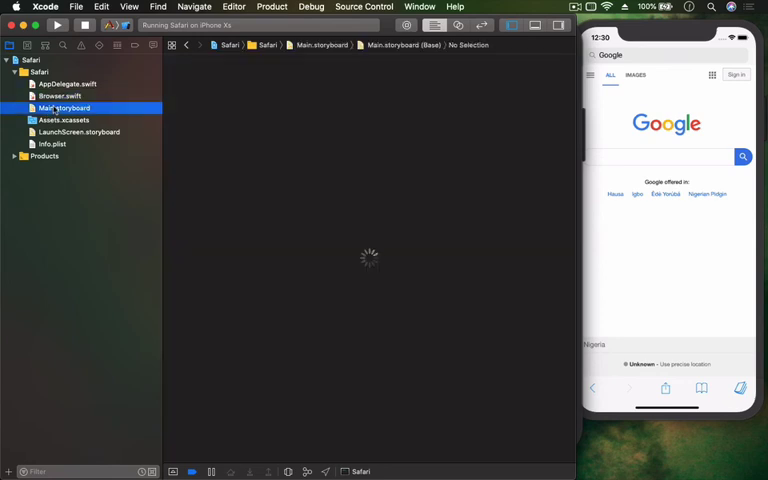
left_click(62, 107)
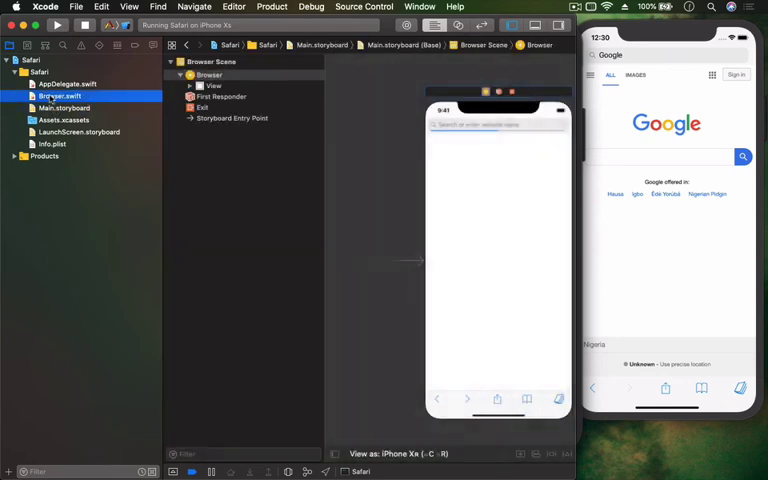
left_click(58, 95)
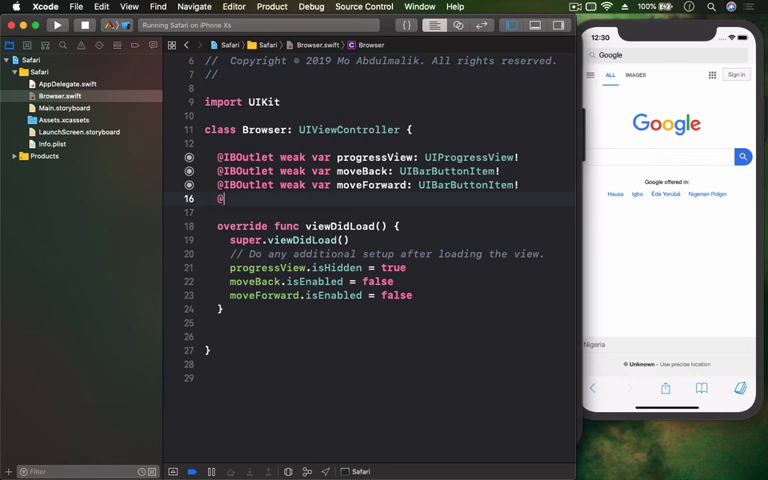
type("IBOutlet")
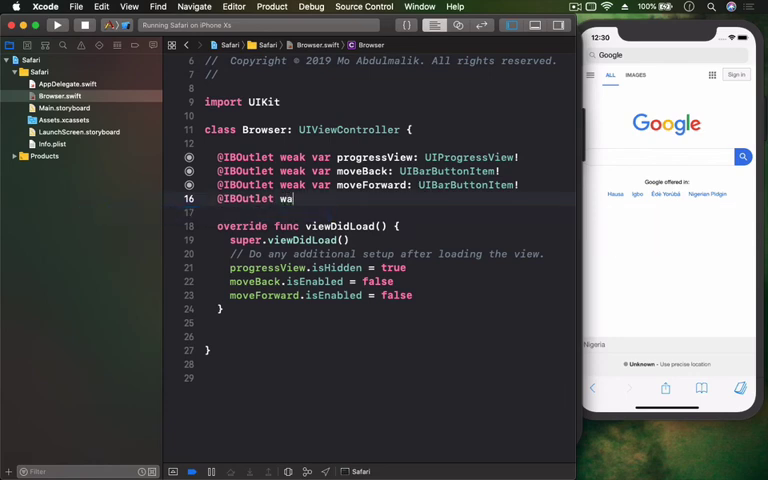
type("w")
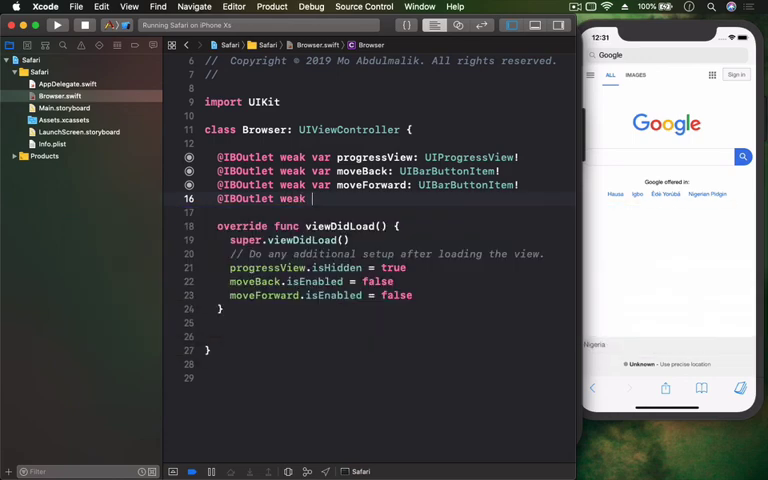
type("ac")
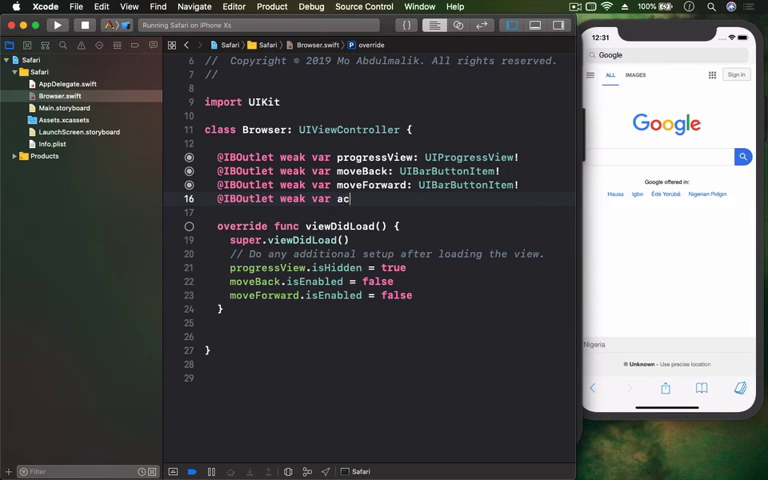
type("sha")
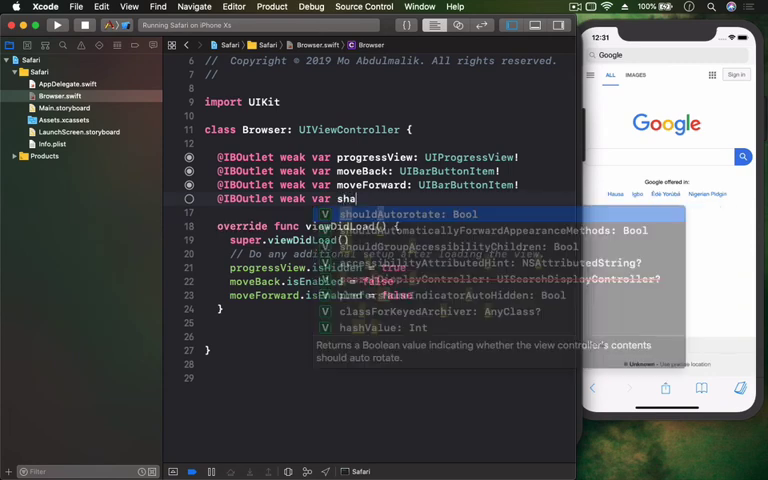
type("re")
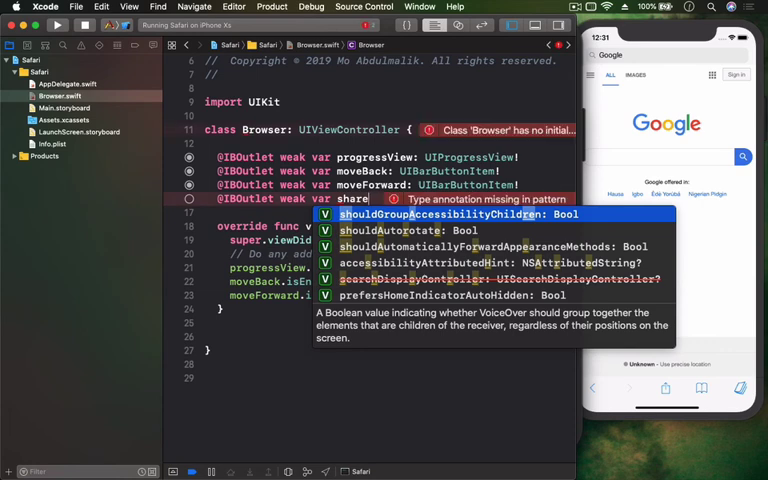
type(": UIBar")
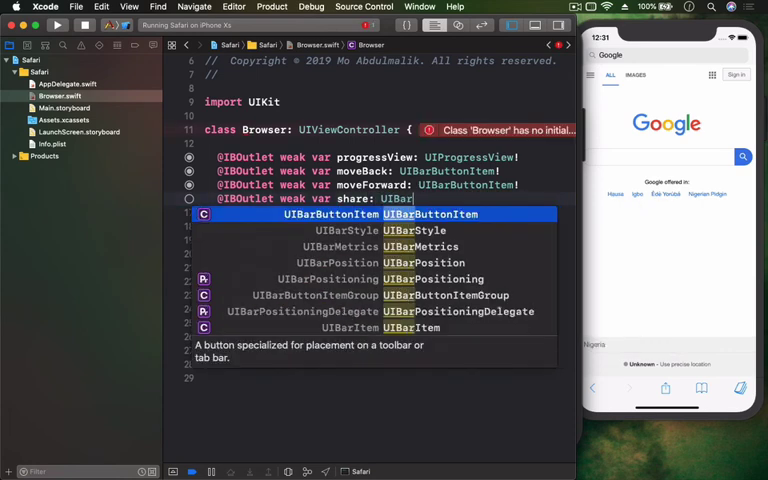
key("Return")
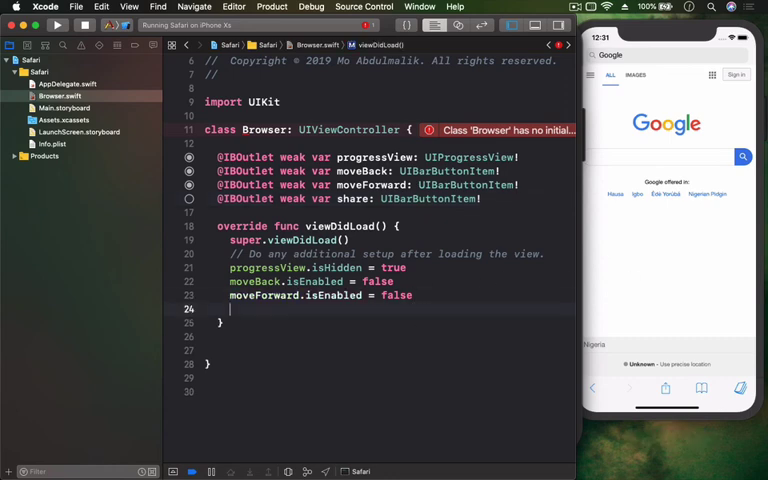
Set share.isEnabled = false in viewDidLoad.
type("share.")
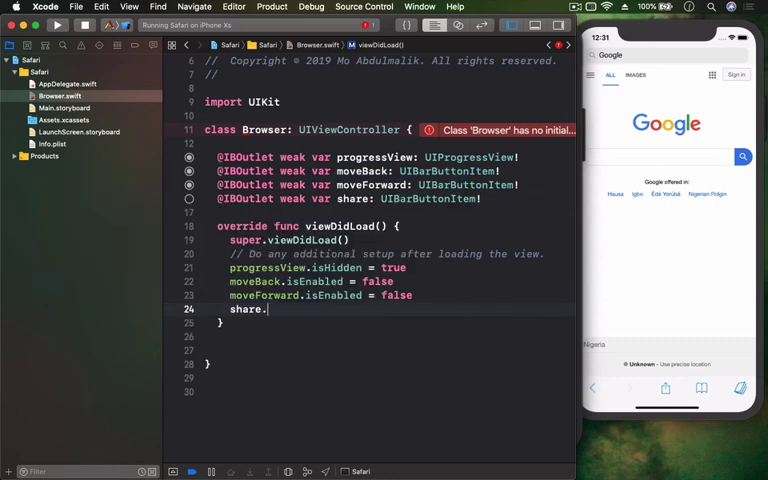
type("isEnabled =")
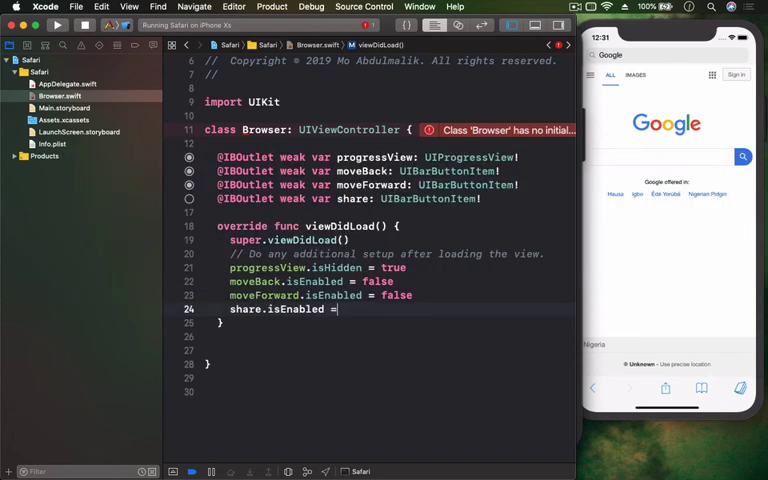
type("false")
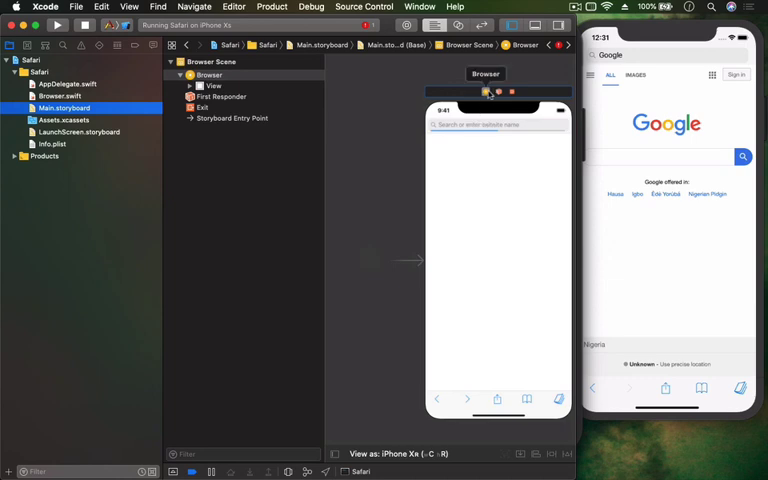
Expand Browser > View > Toolbar in the outline to list back, forward, Action, Bookmarks, tabs.
left_click(211, 85)
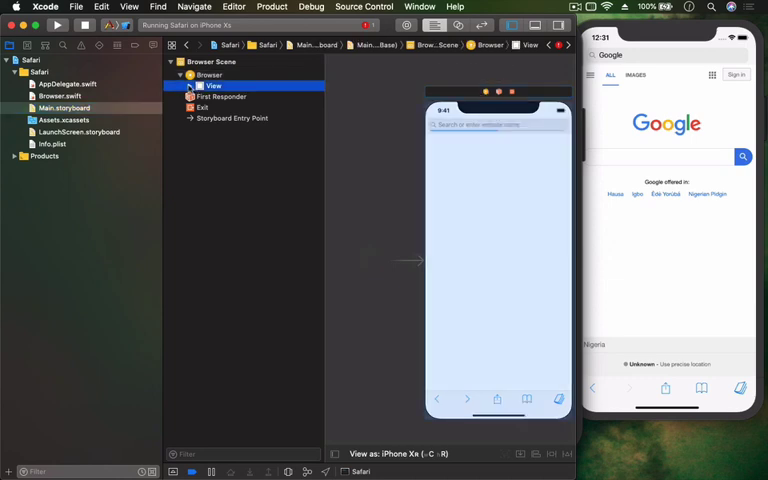
left_click(180, 76)
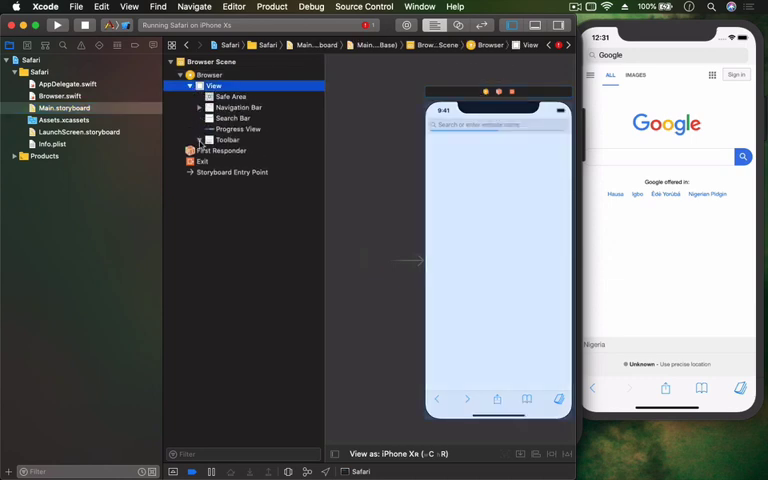
left_click(199, 139)
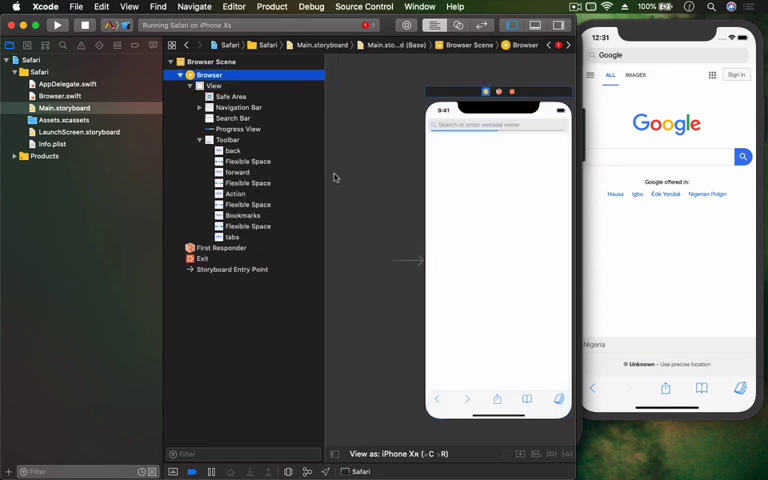